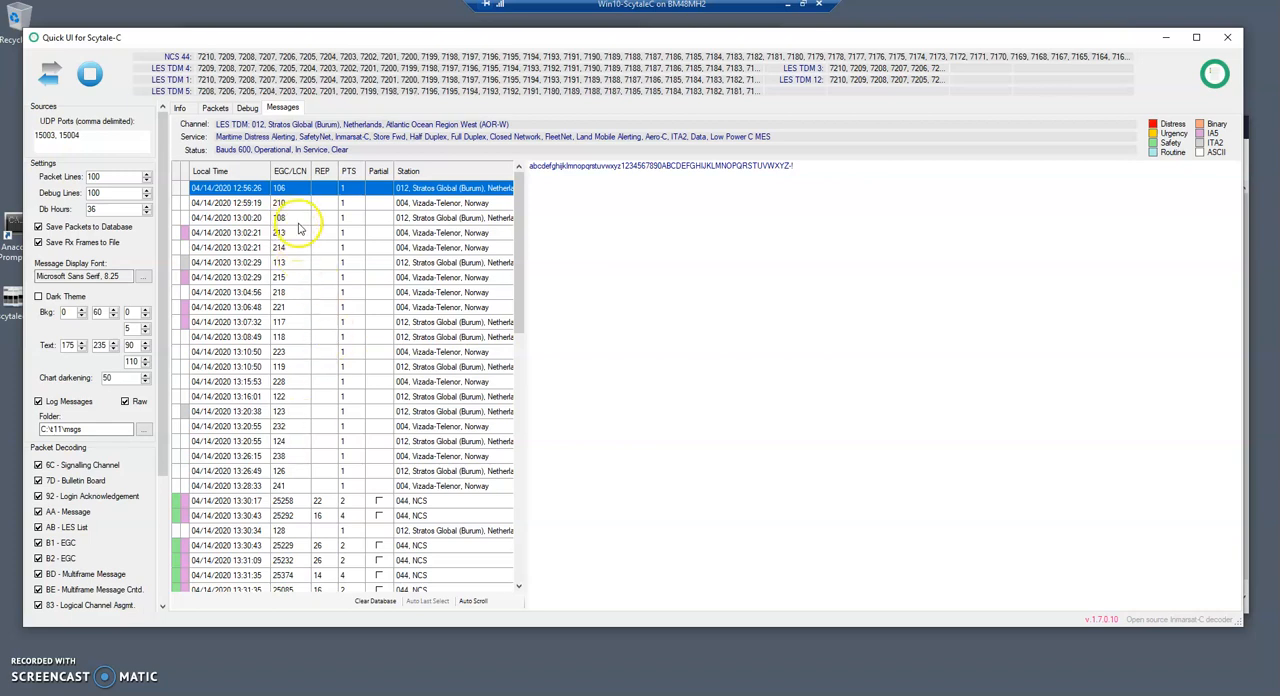
mouse_move(285, 385)
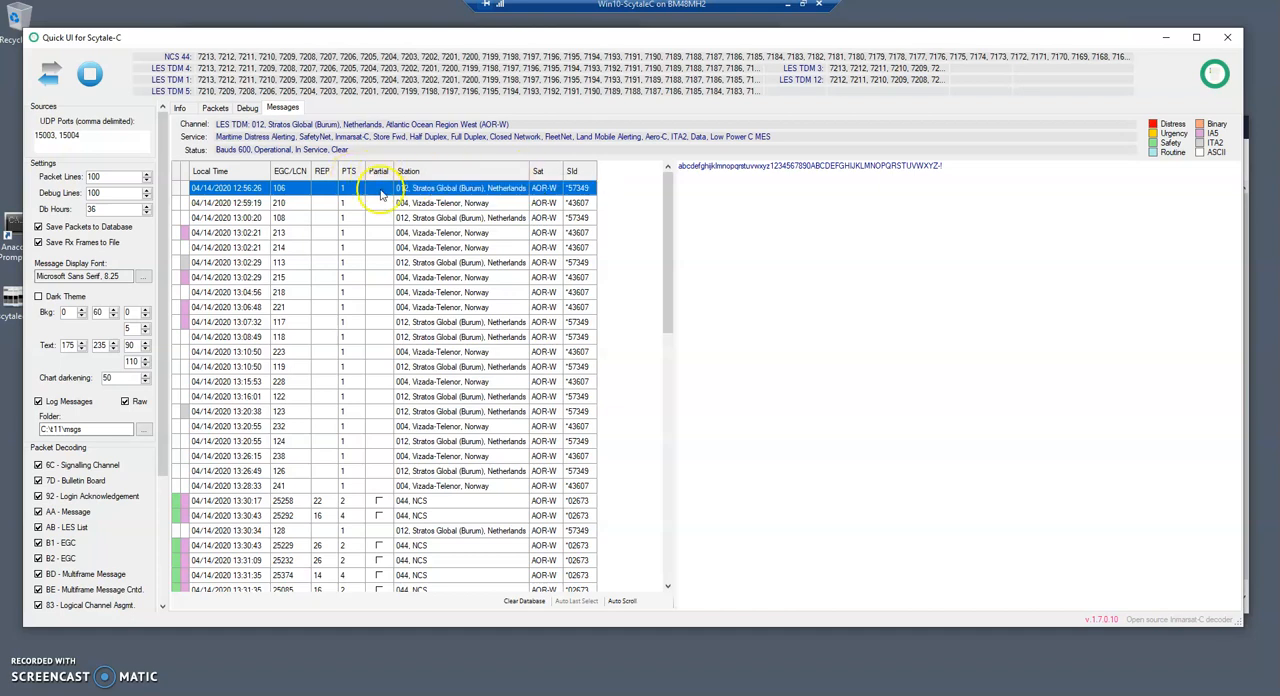
scroll("down", 3)
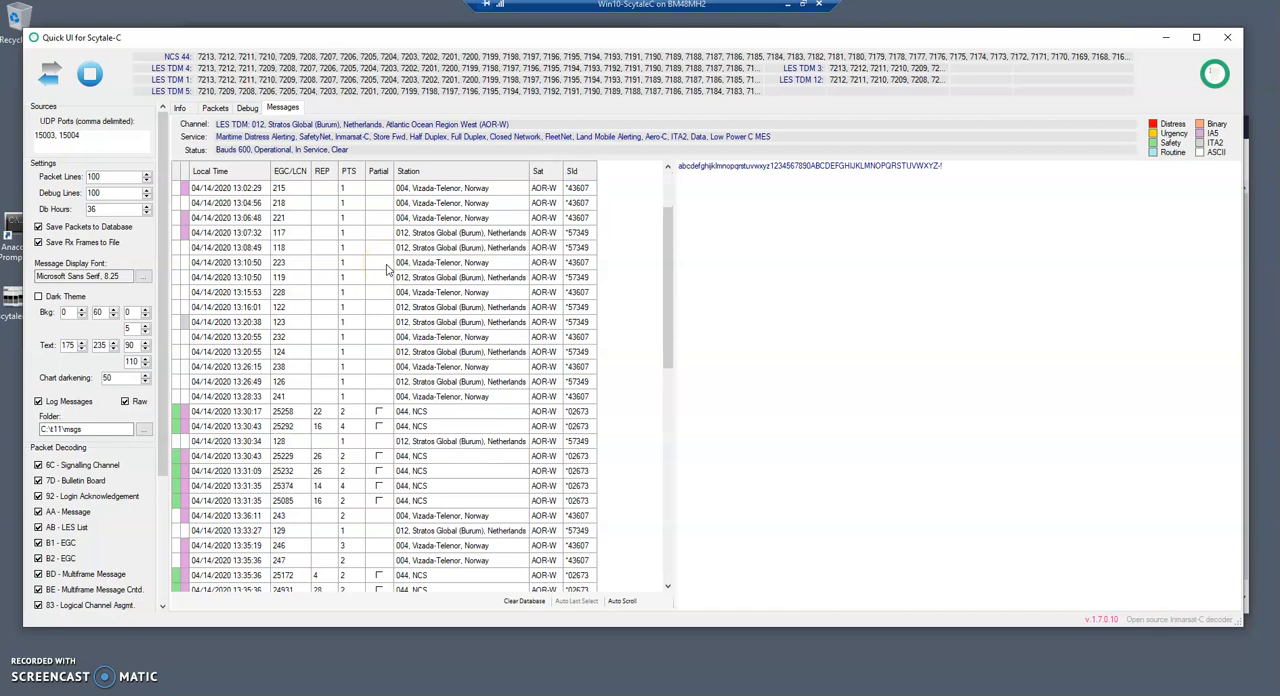
scroll("down", 3)
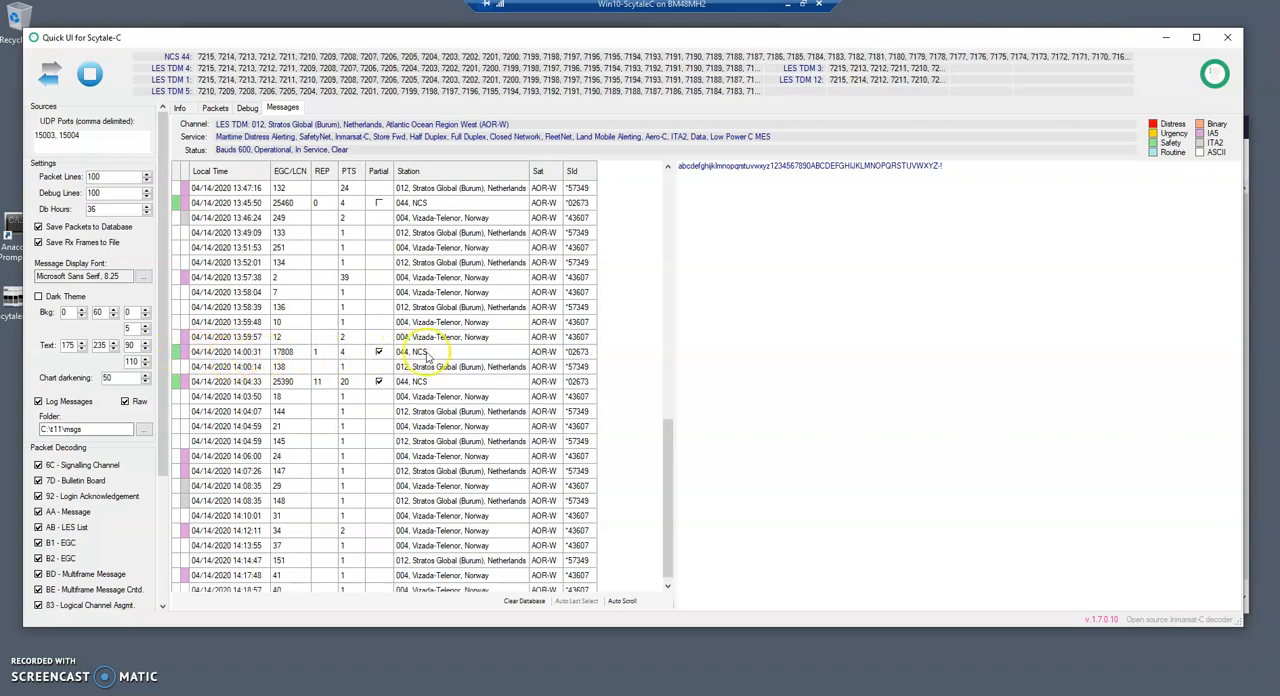
- Open the 14:04:33 NCS NAVAREA I 047 message (EGC 25390) with its rig list and map
left_click(410, 351)
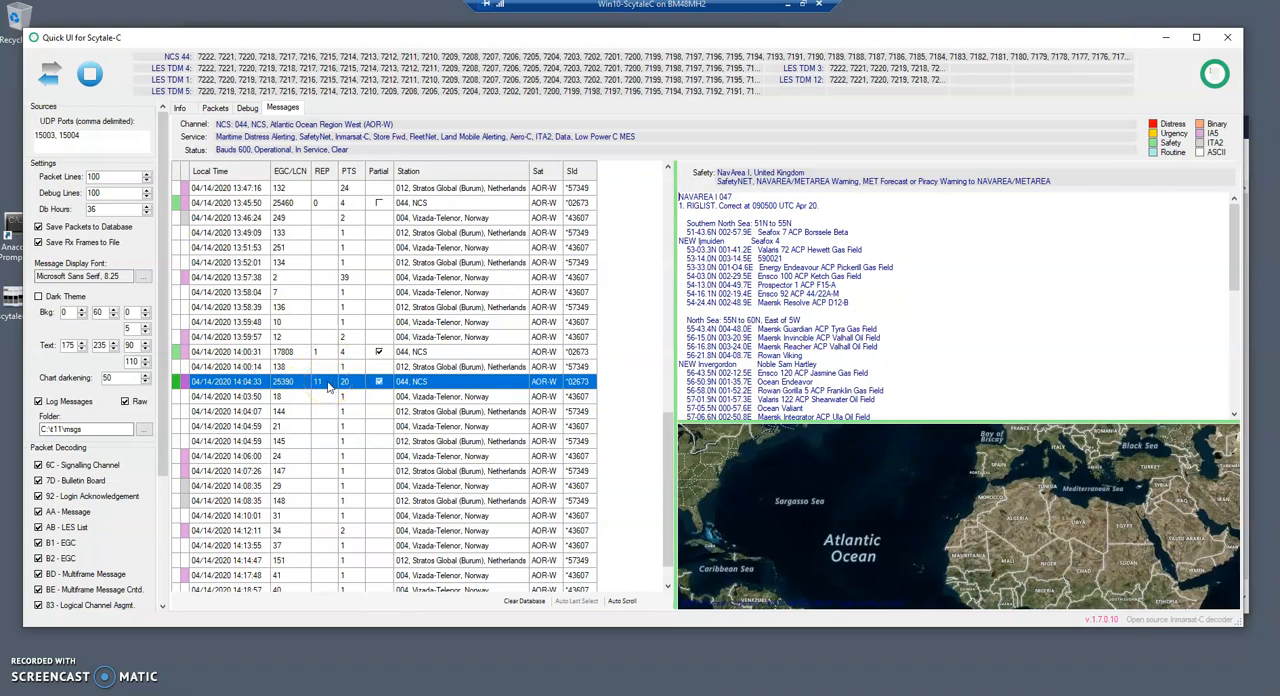
mouse_move(275, 160)
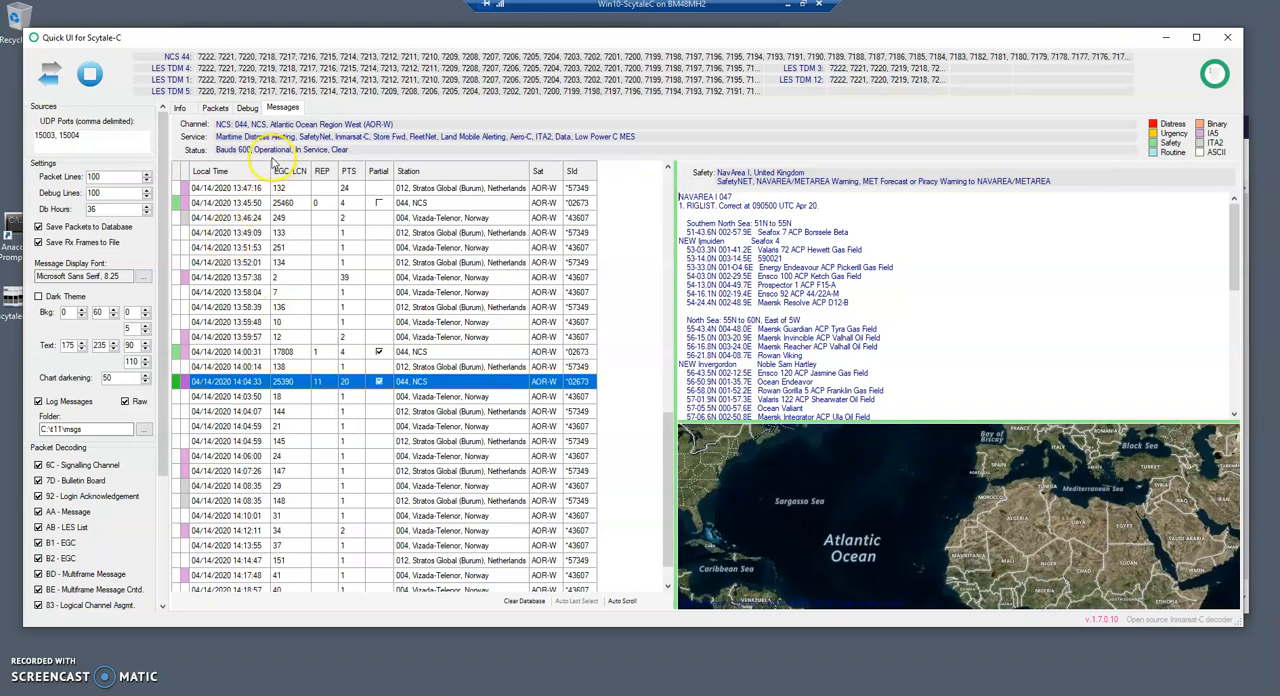
mouse_move(660, 473)
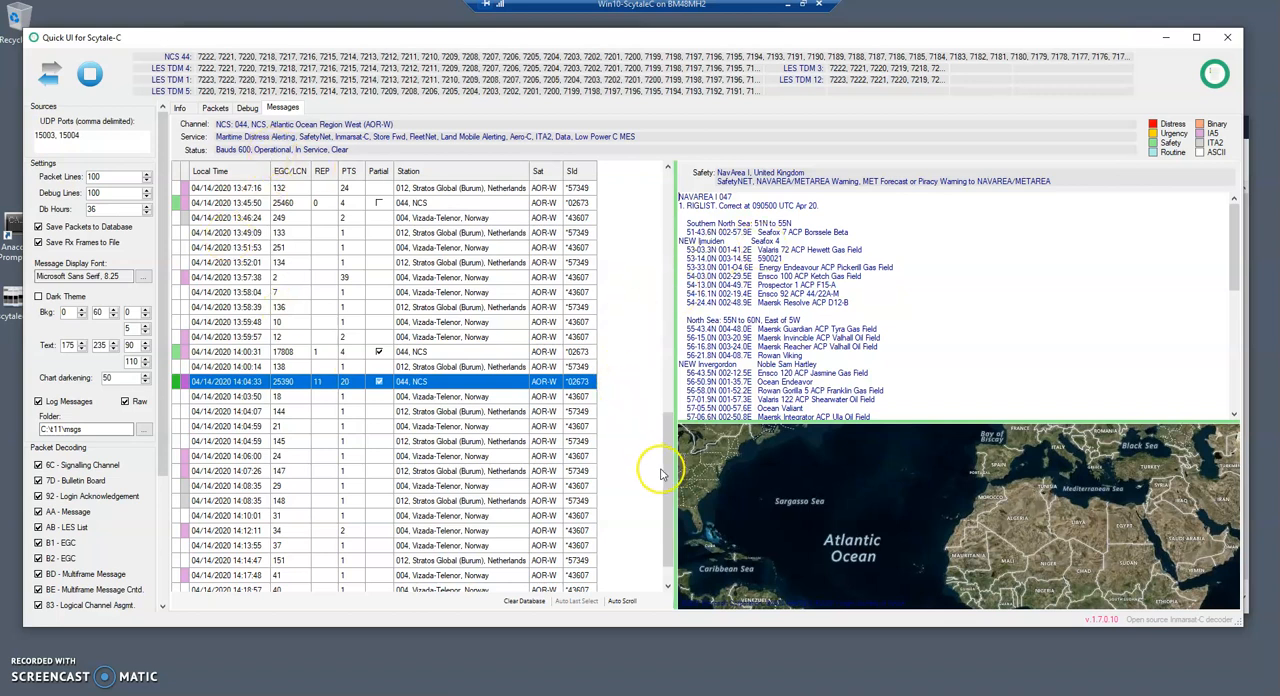
mouse_move(445, 195)
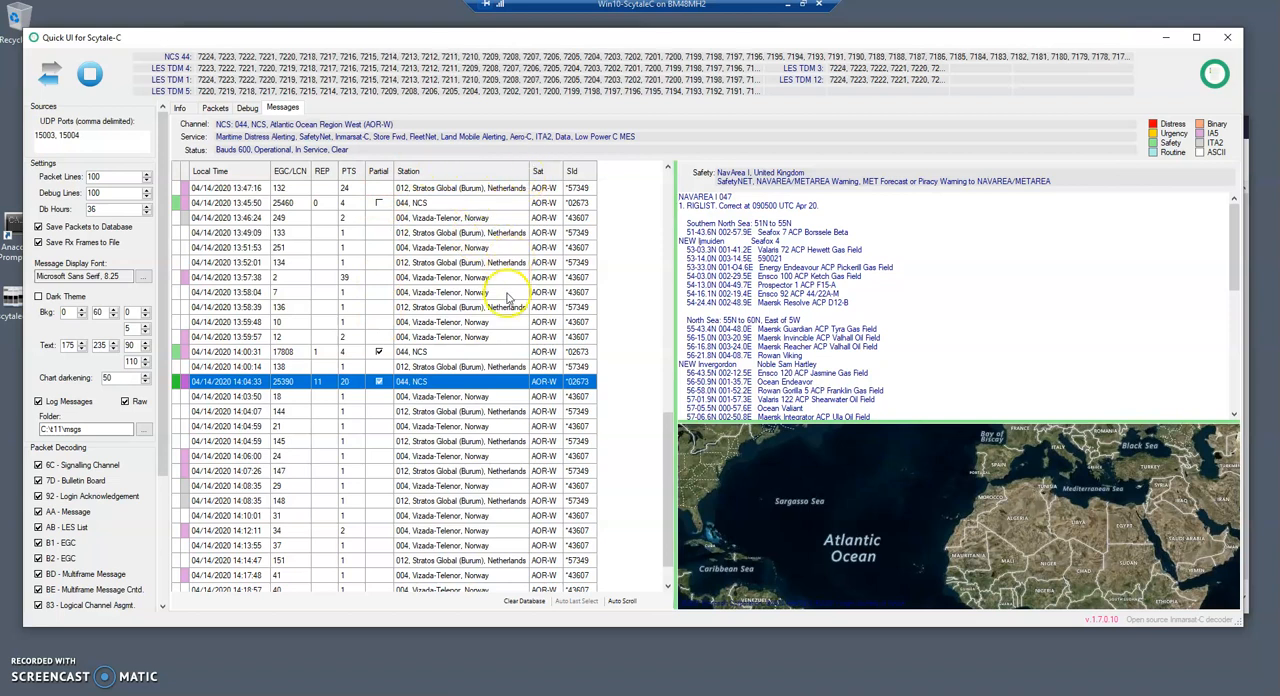
mouse_move(437, 318)
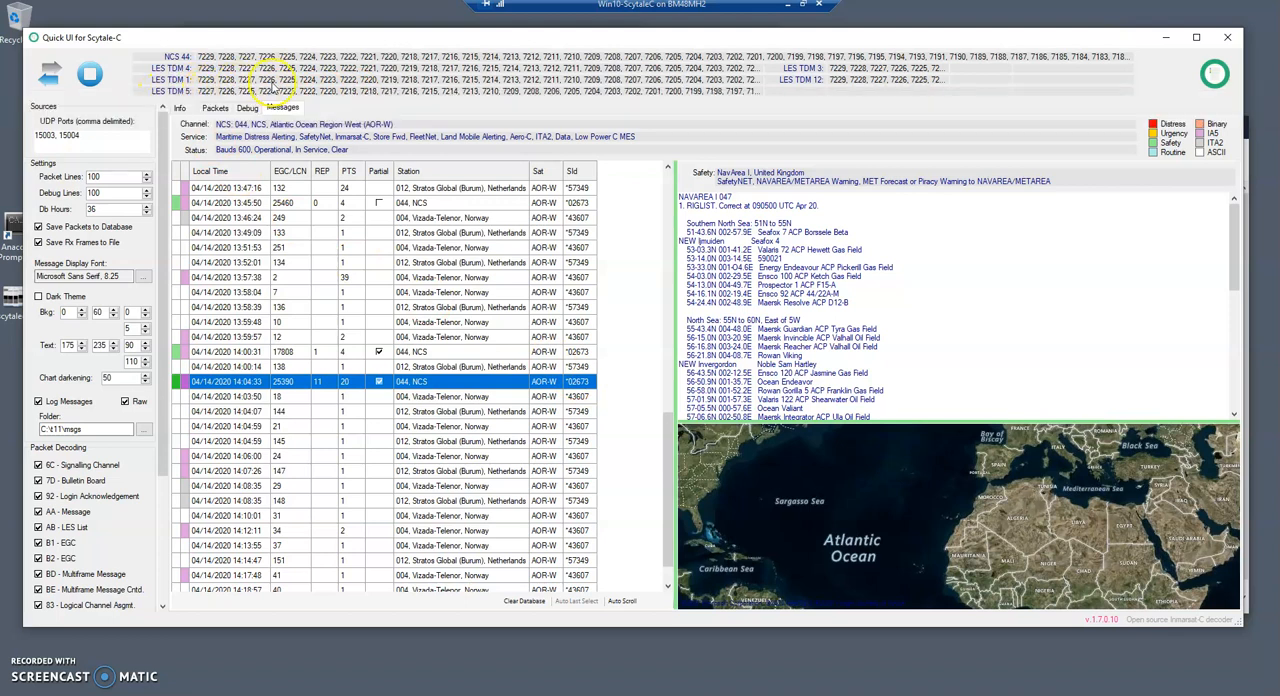
mouse_move(603, 197)
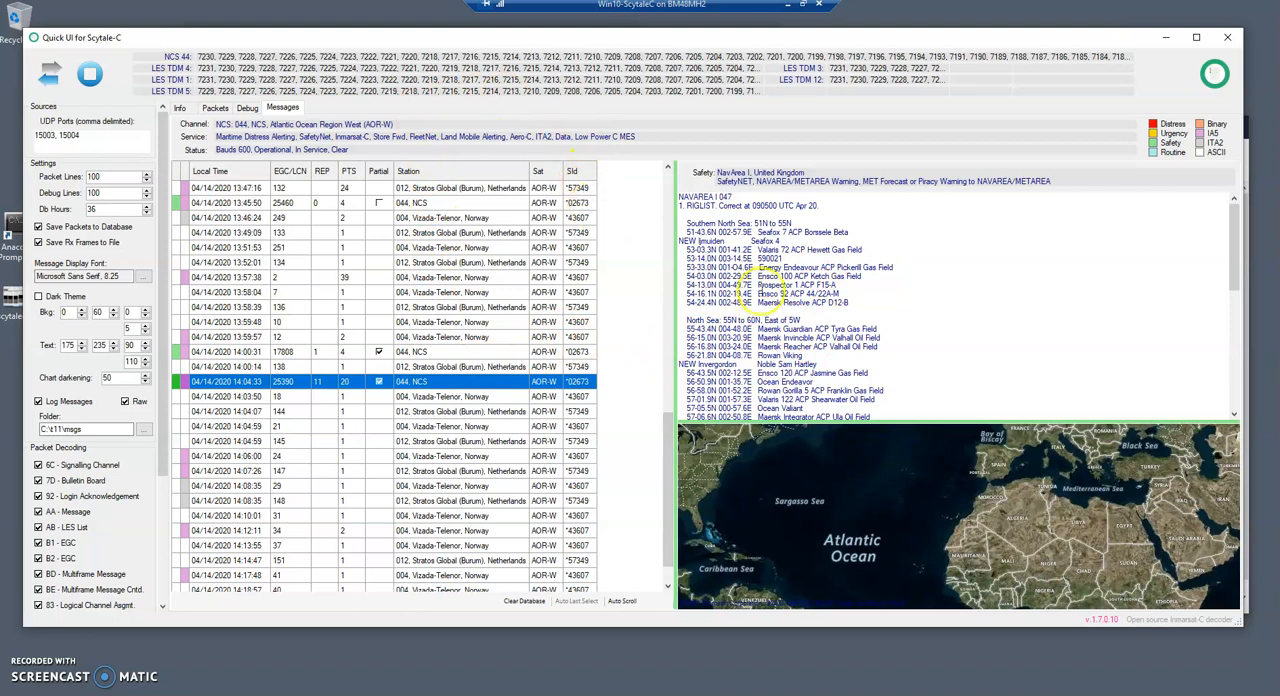
mouse_move(494, 80)
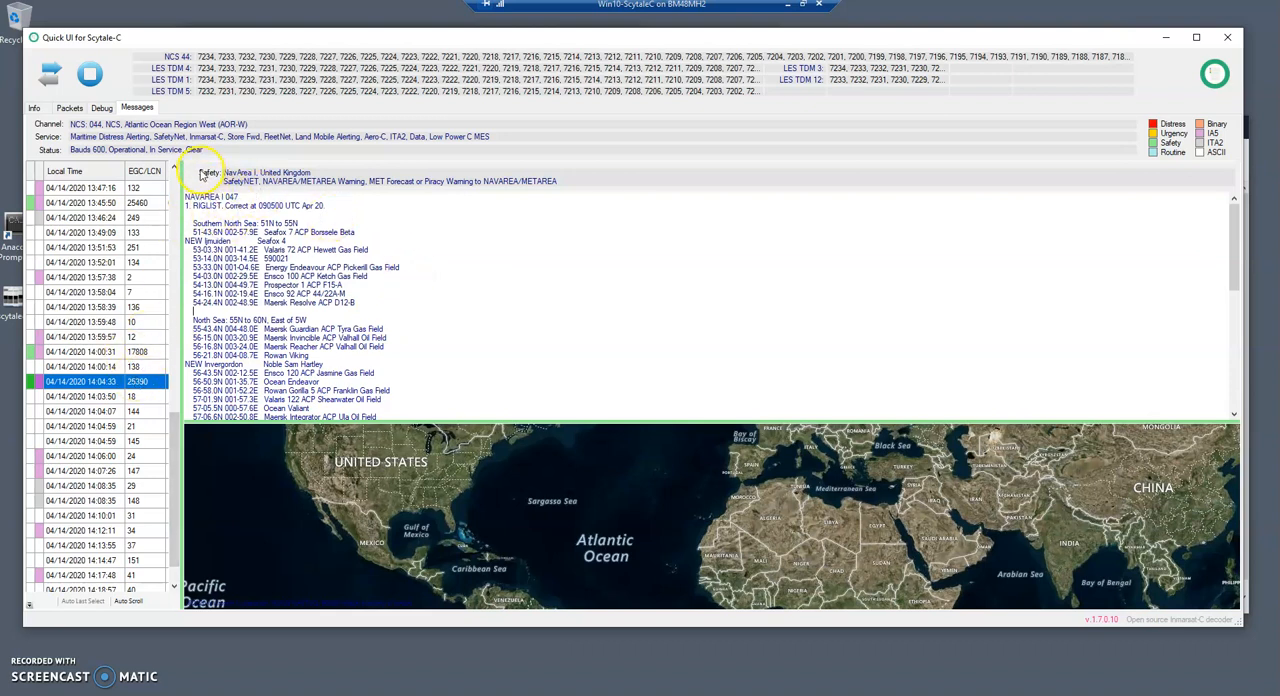
mouse_move(638, 473)
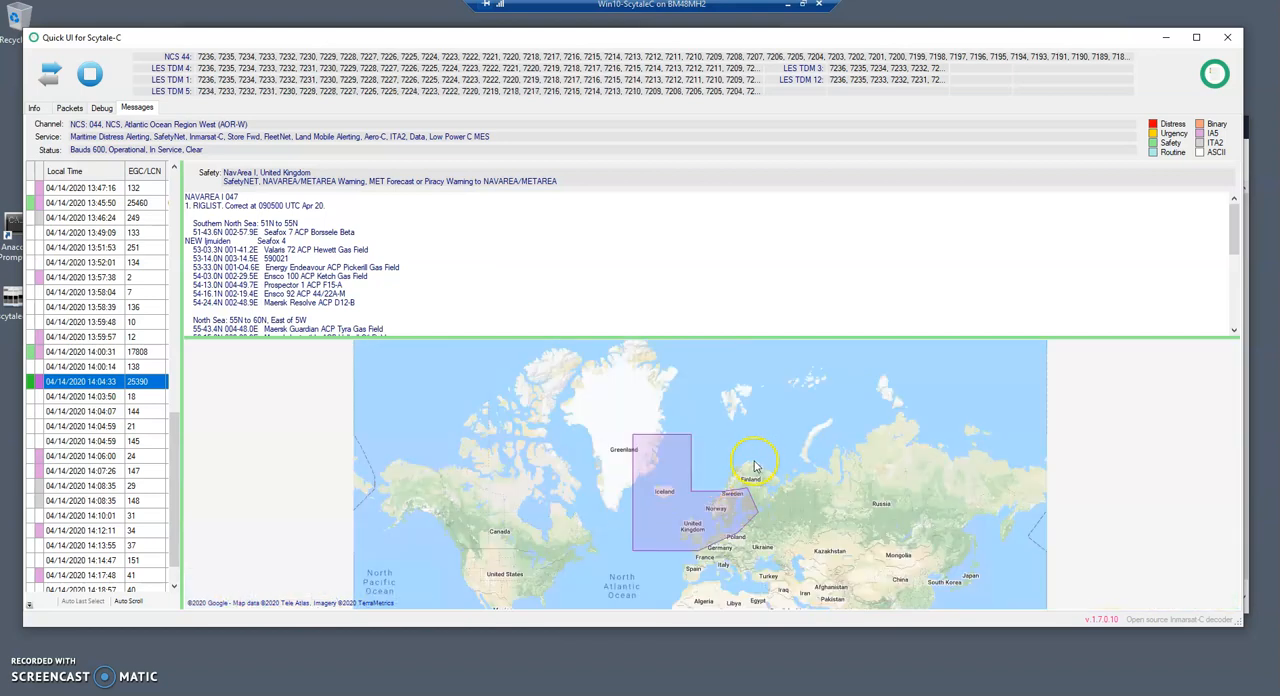
mouse_move(638, 557)
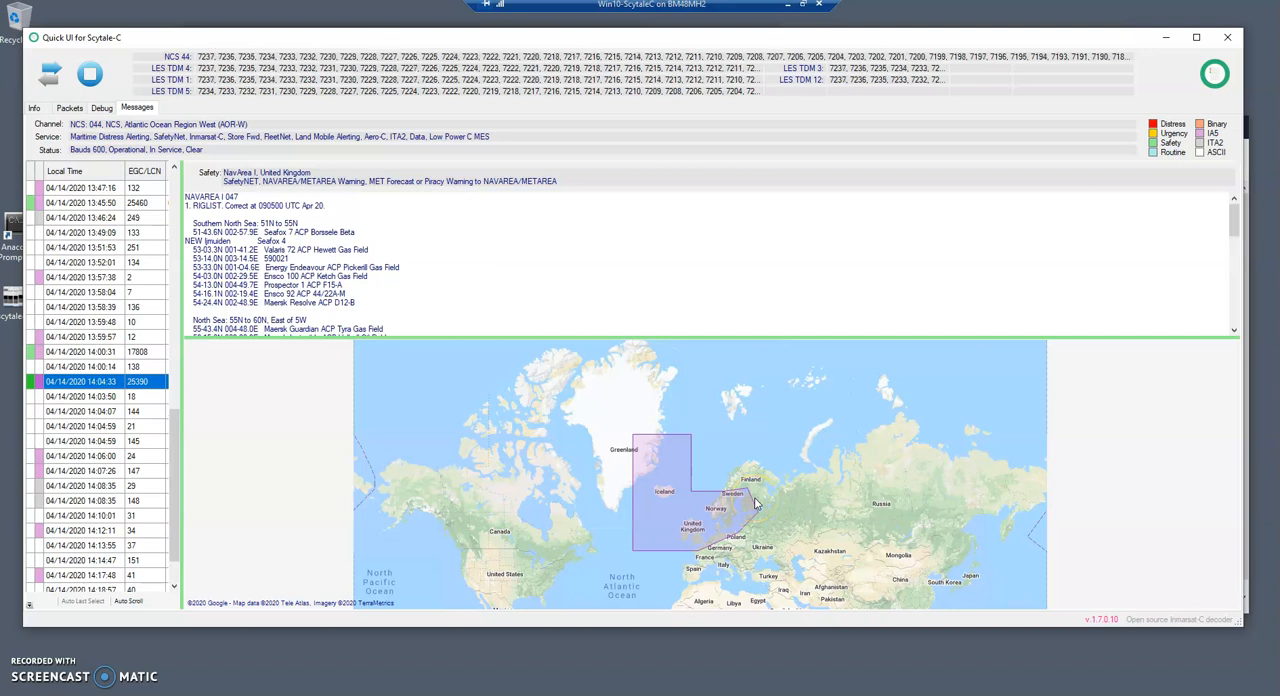
- Bring up the message text context menu offering copy and draw-on-map actions
left_click(745, 465)
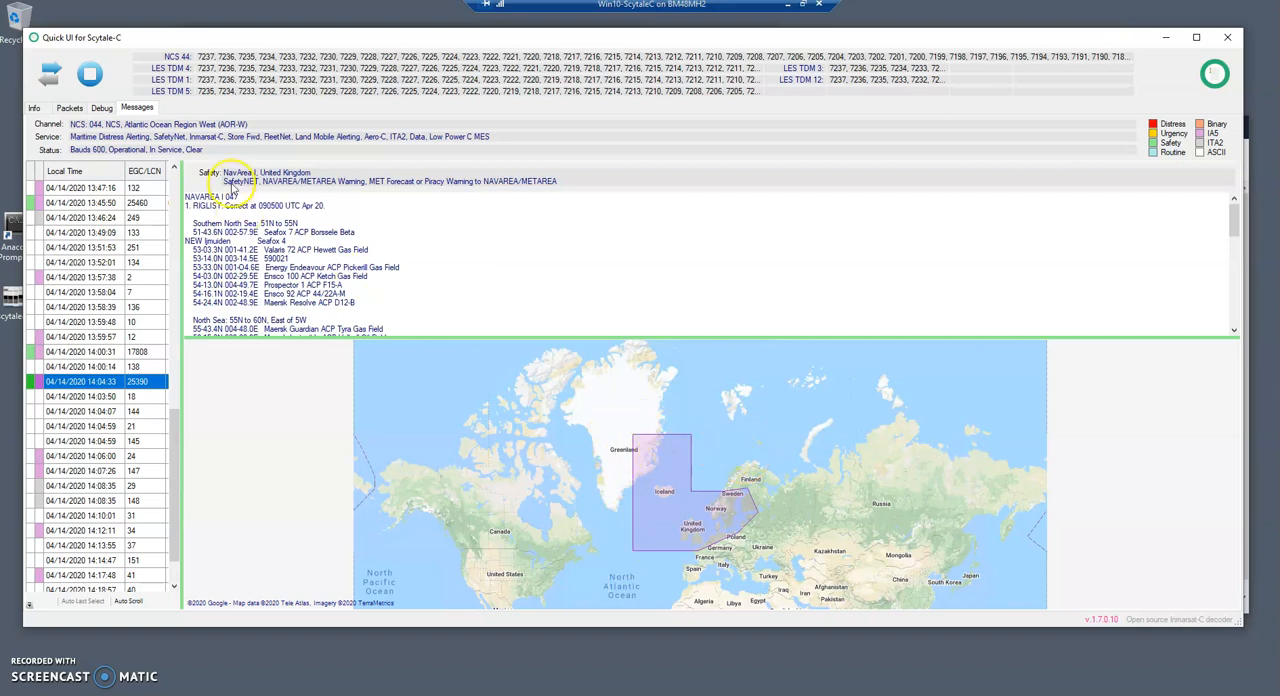
mouse_move(668, 416)
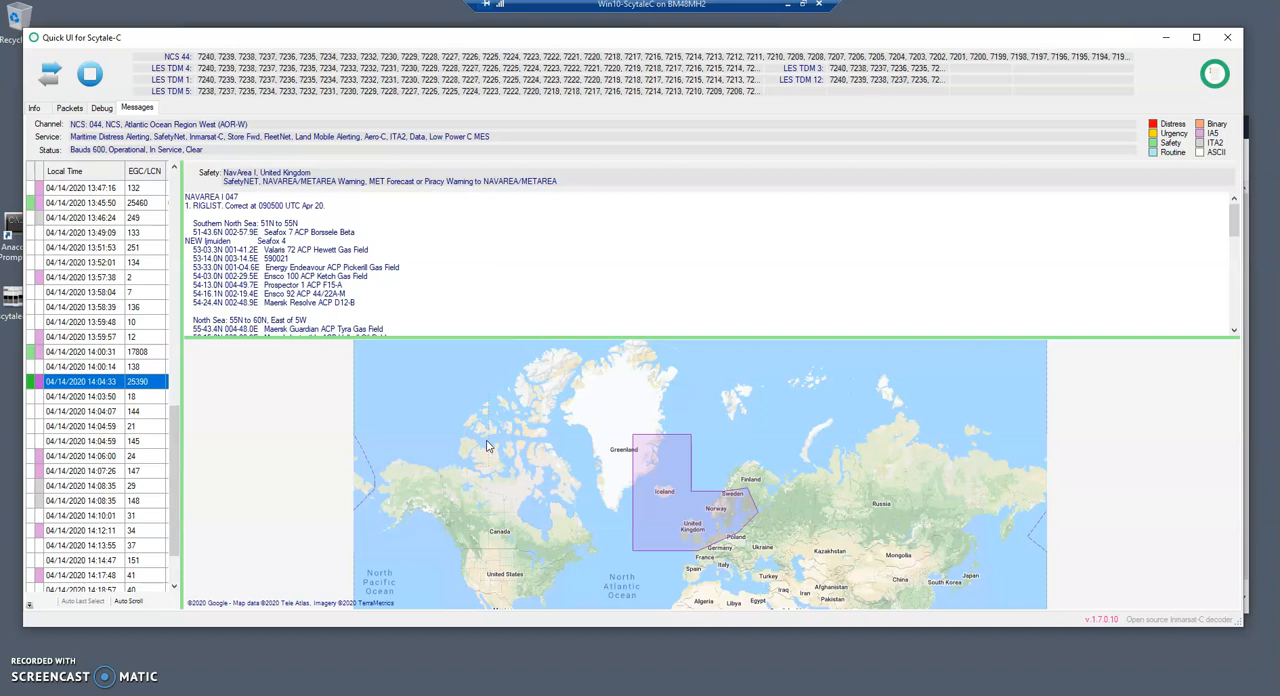
left_click(664, 487)
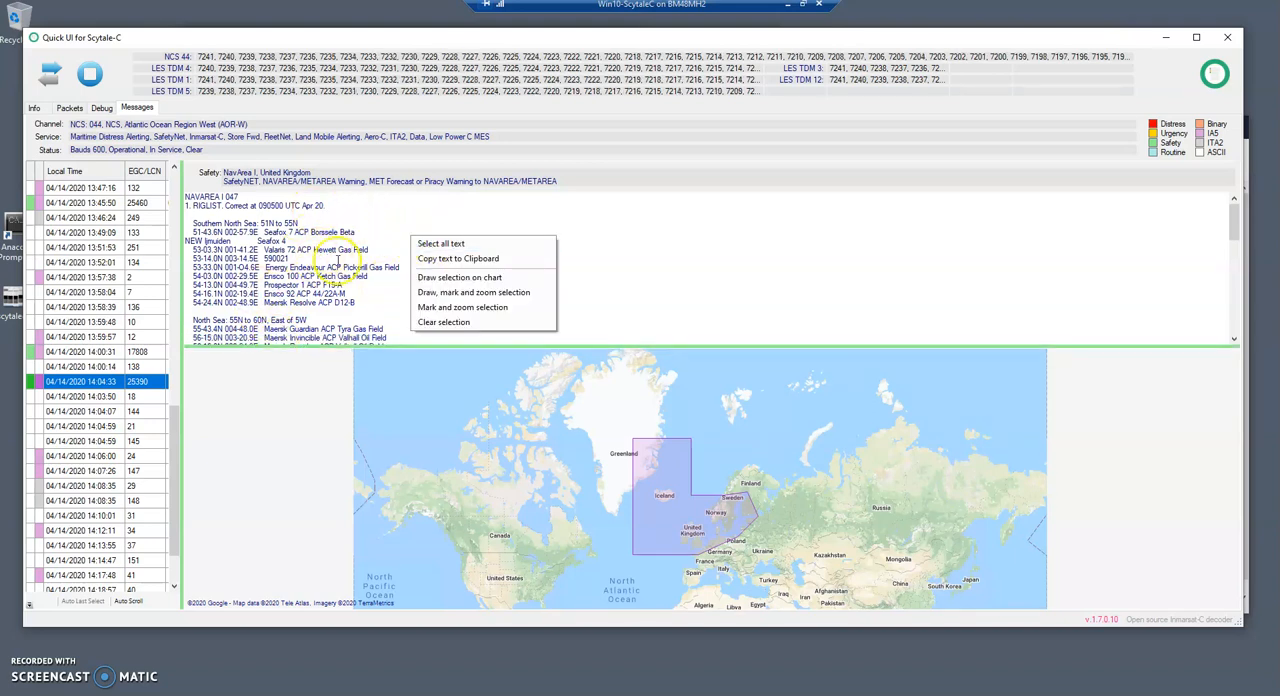
- Select all message text and mark and zoom its rig positions over the North Sea
left_click(440, 243)
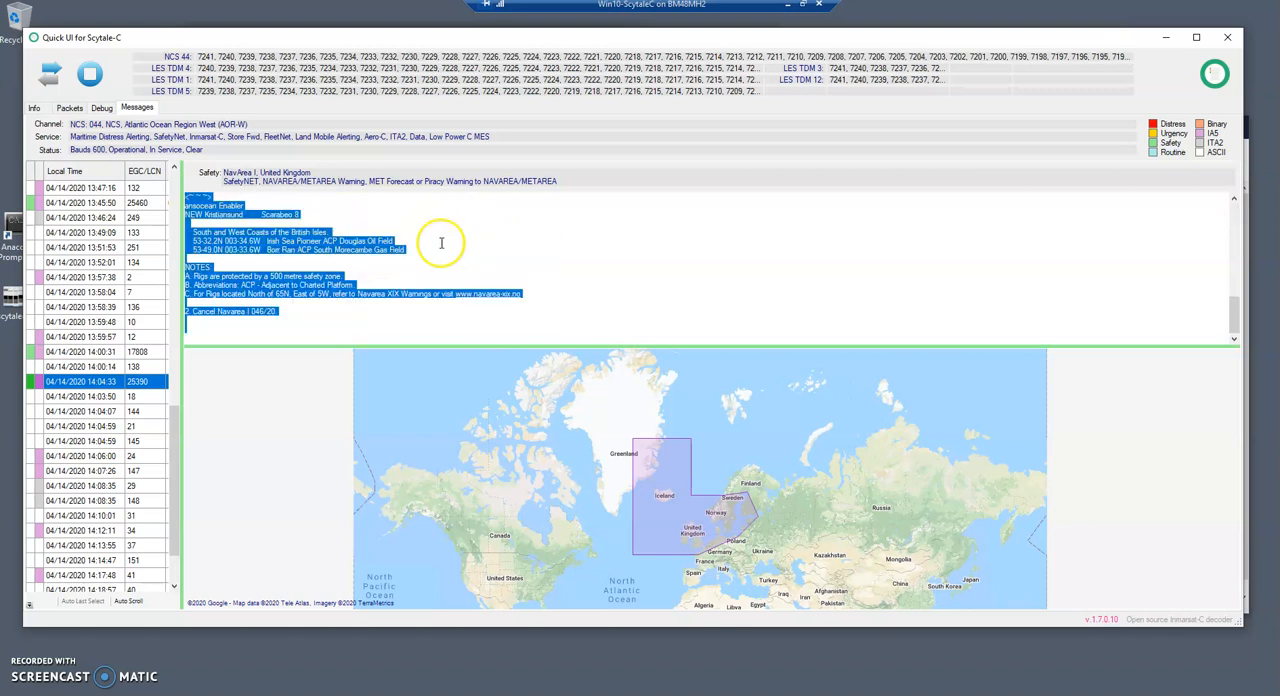
right_click(441, 243)
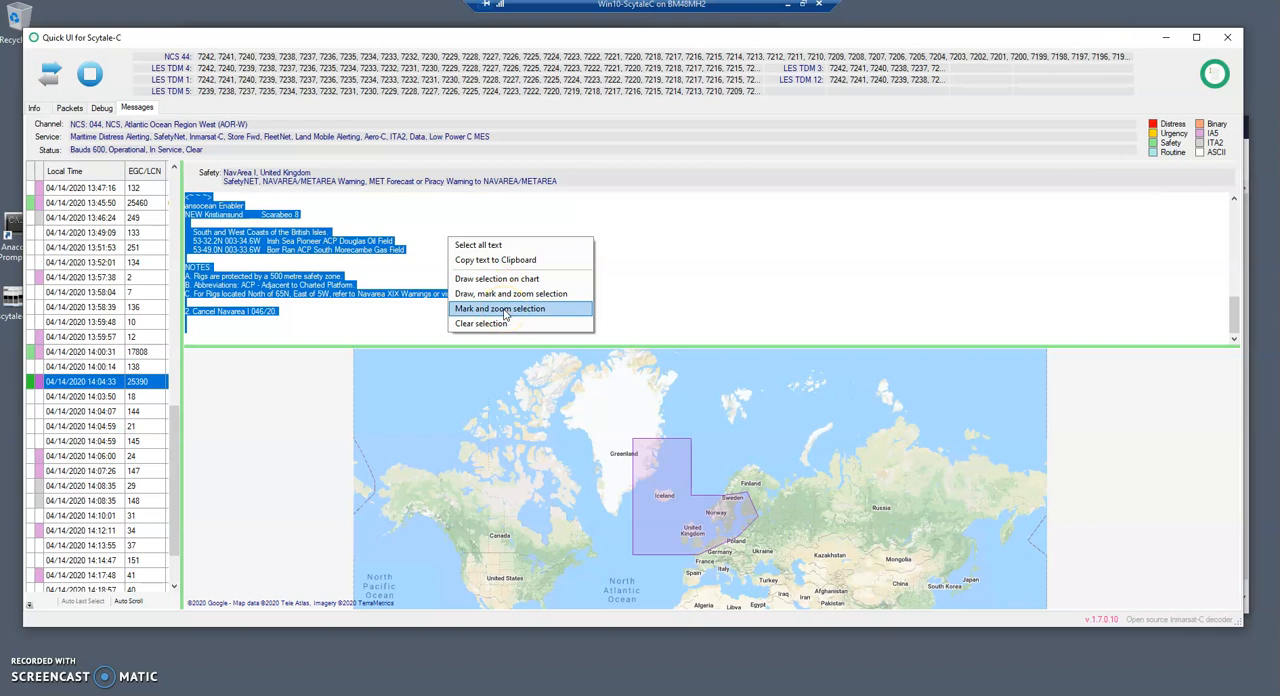
left_click(499, 308)
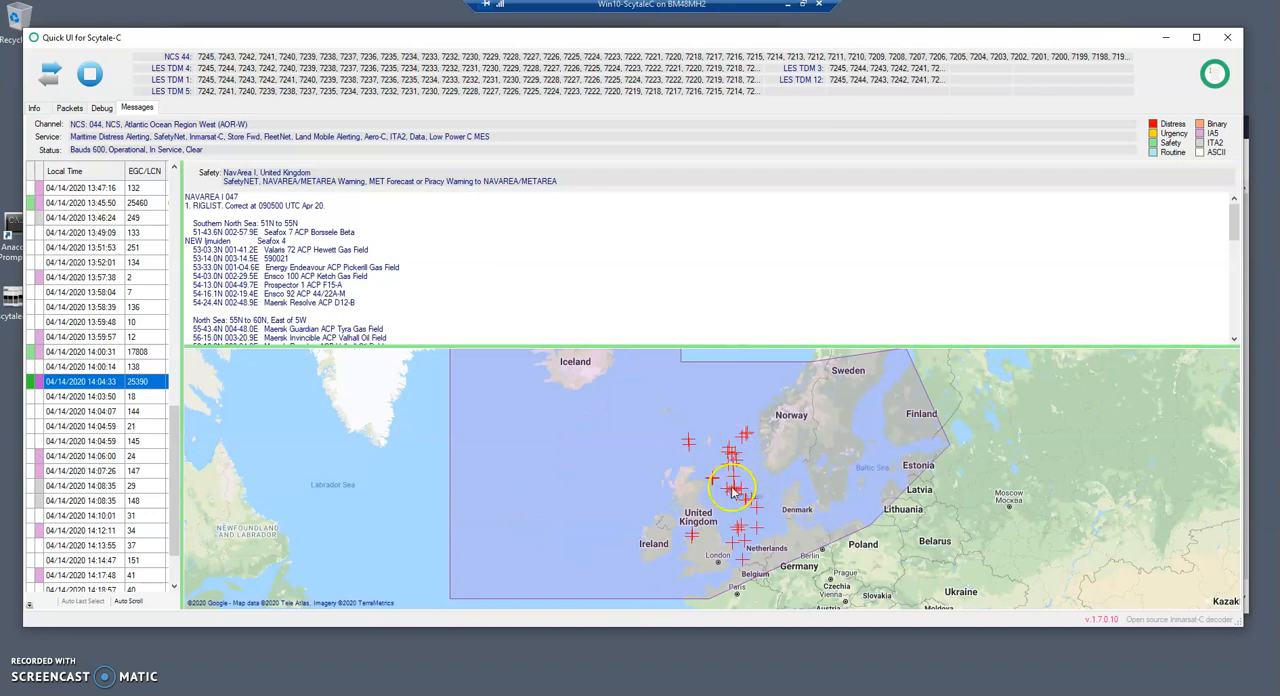
mouse_move(417, 309)
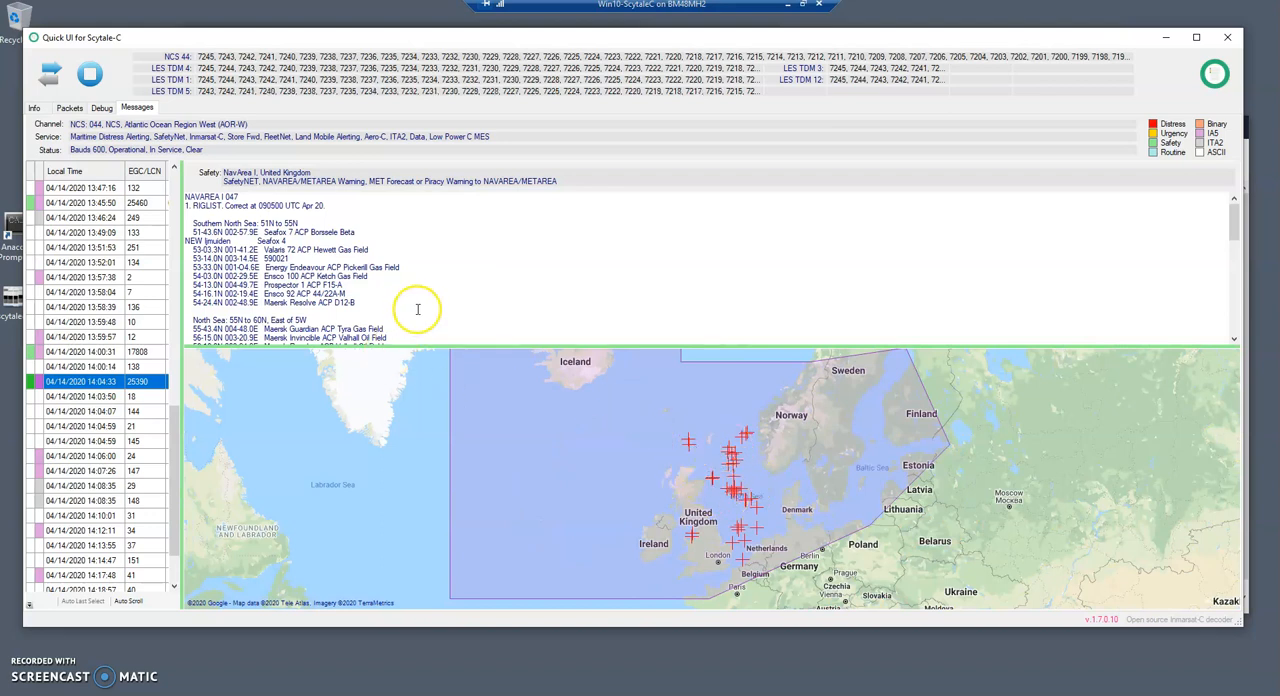
mouse_move(550, 294)
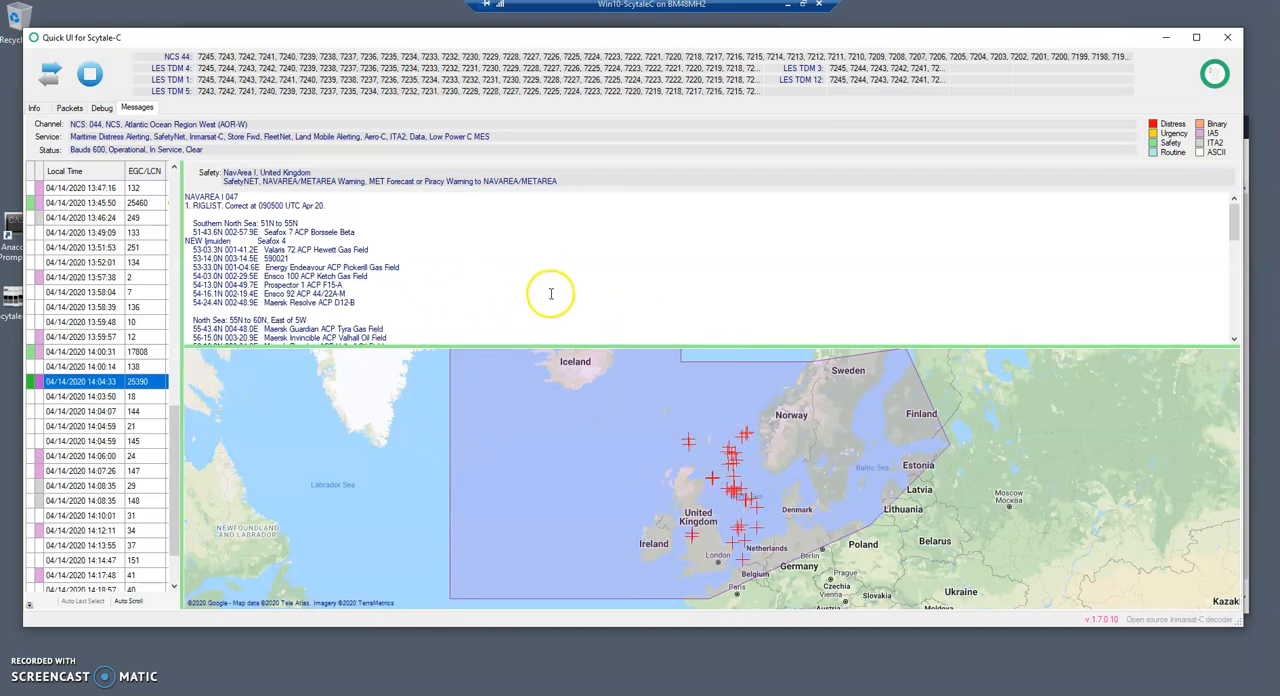
mouse_move(557, 277)
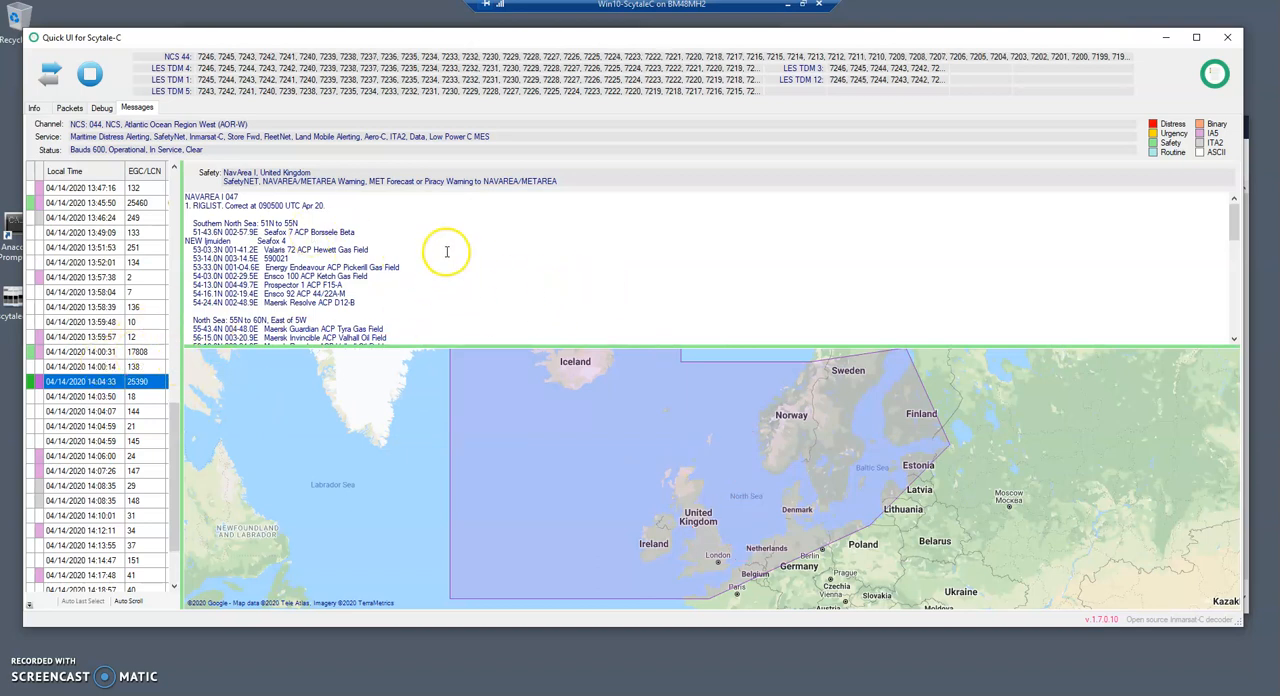
- Select the whole Peru NAVAREA XVI warning and draw, mark and zoom its area
right_click(447, 252)
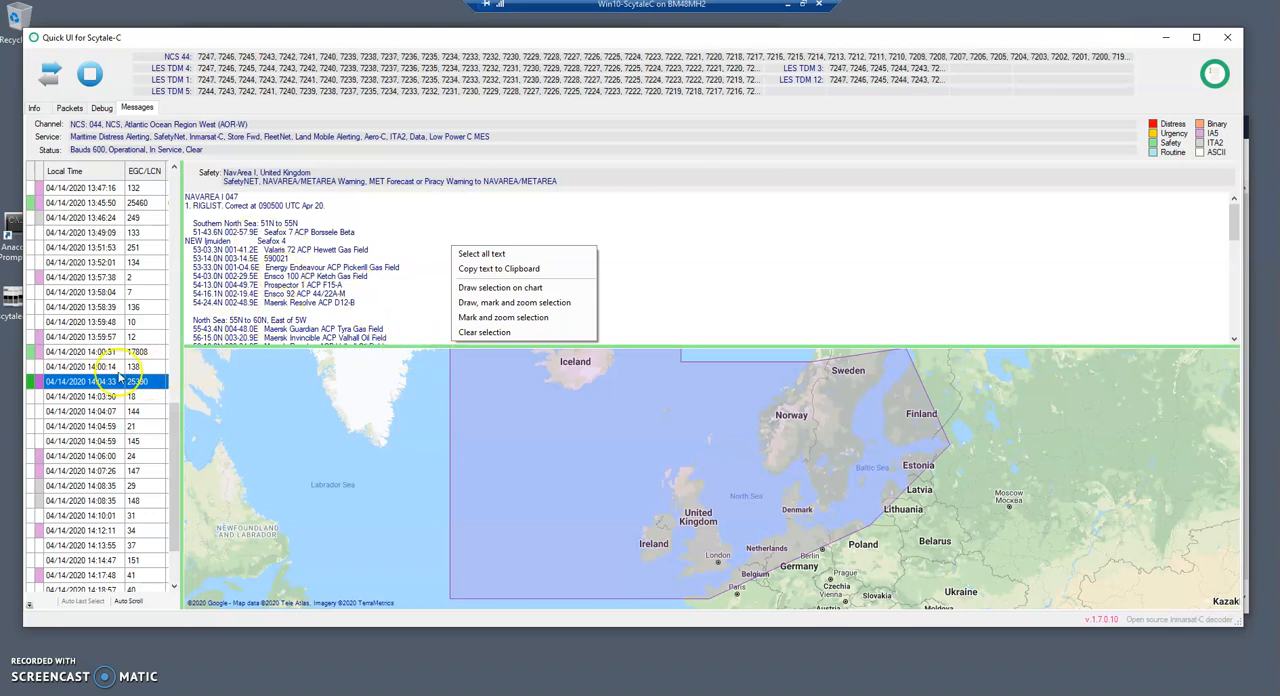
left_click(80, 351)
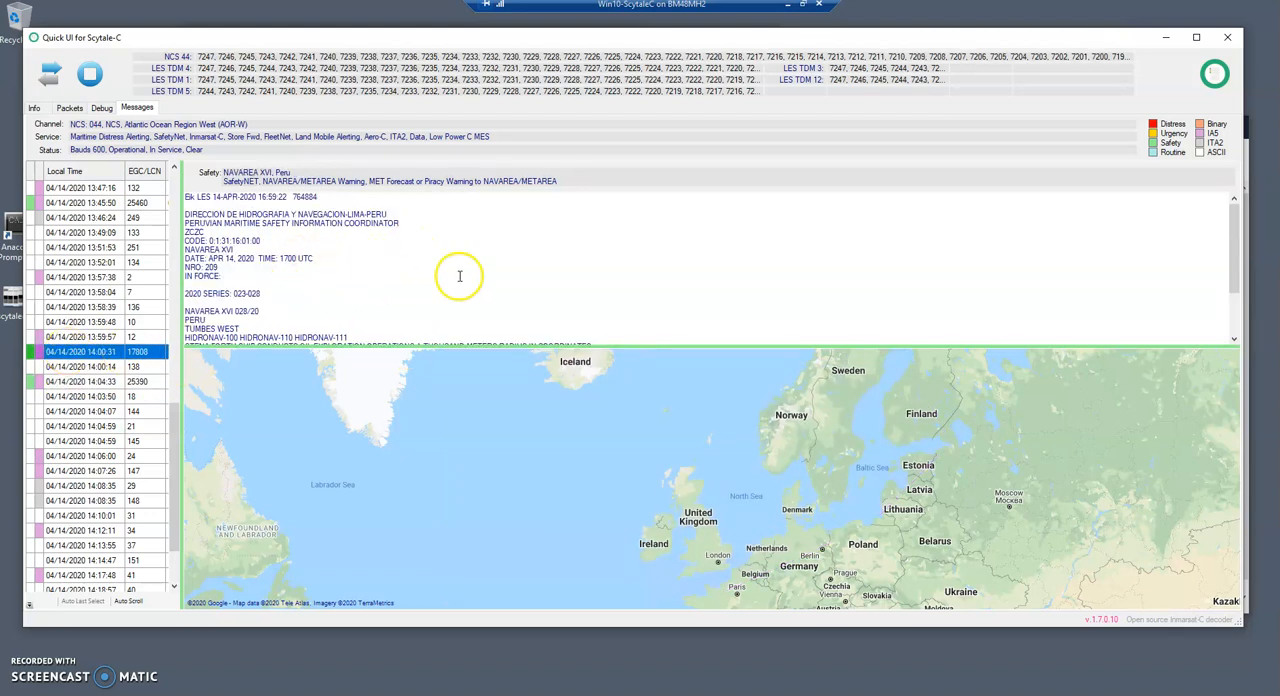
right_click(460, 277)
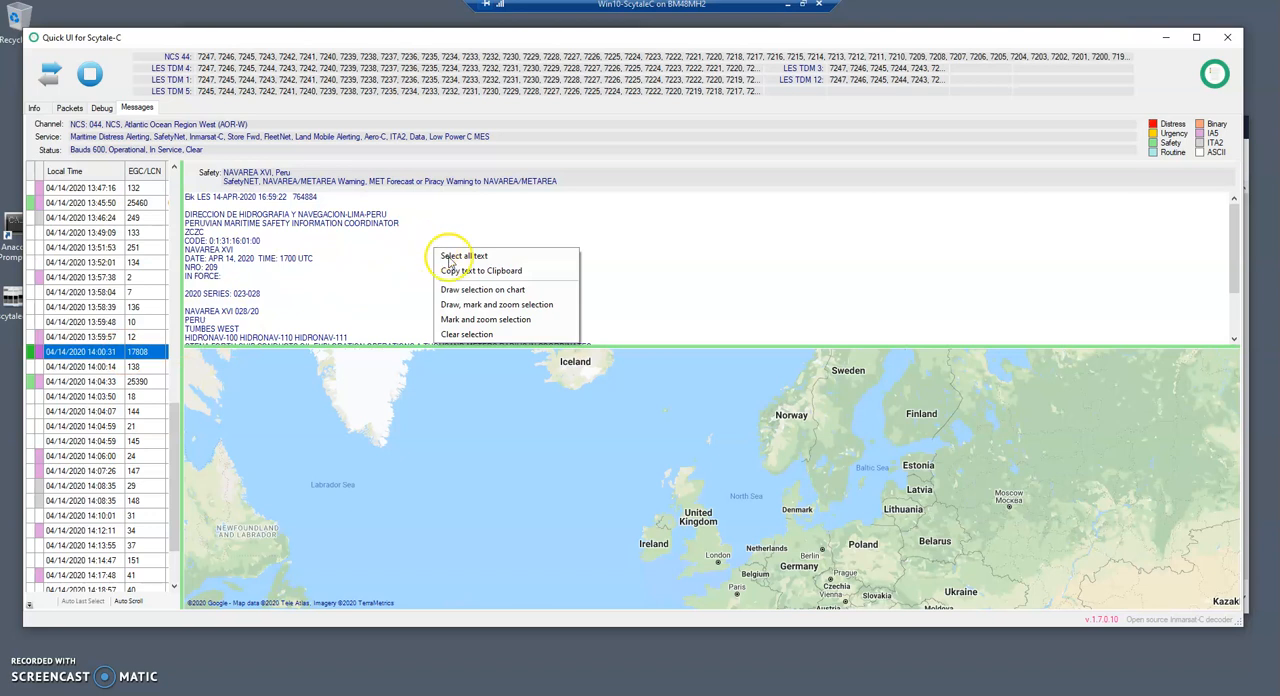
left_click(463, 256)
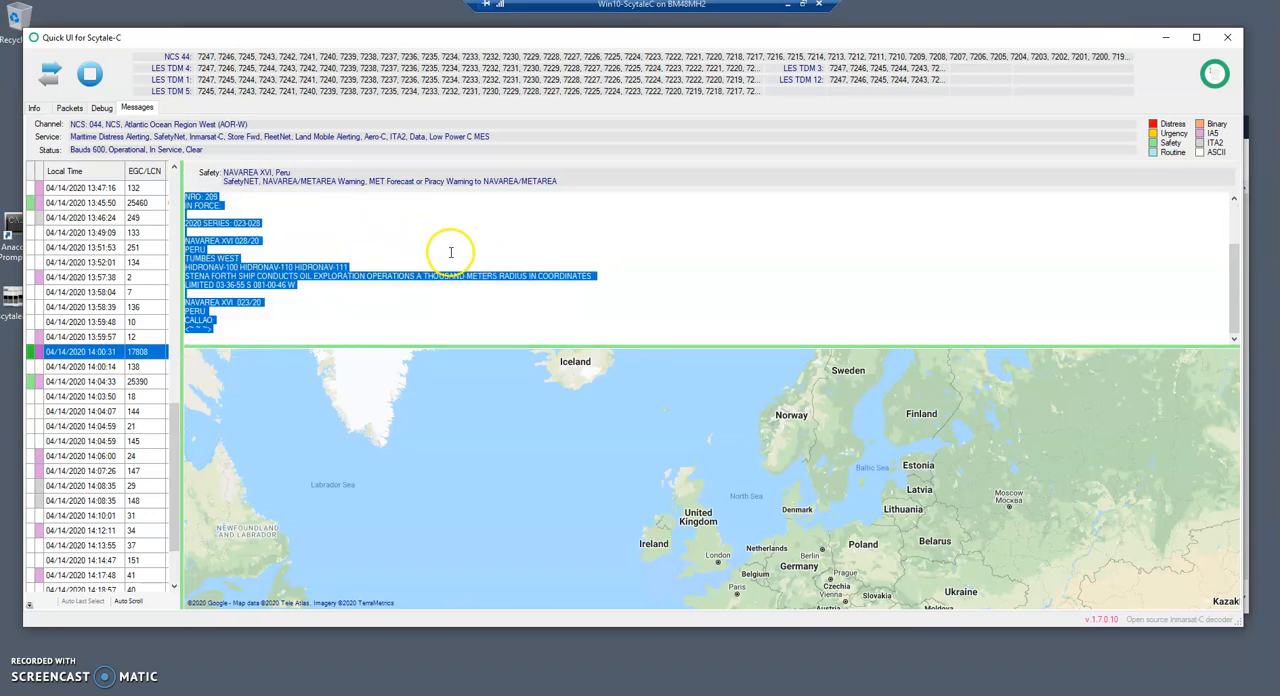
right_click(450, 252)
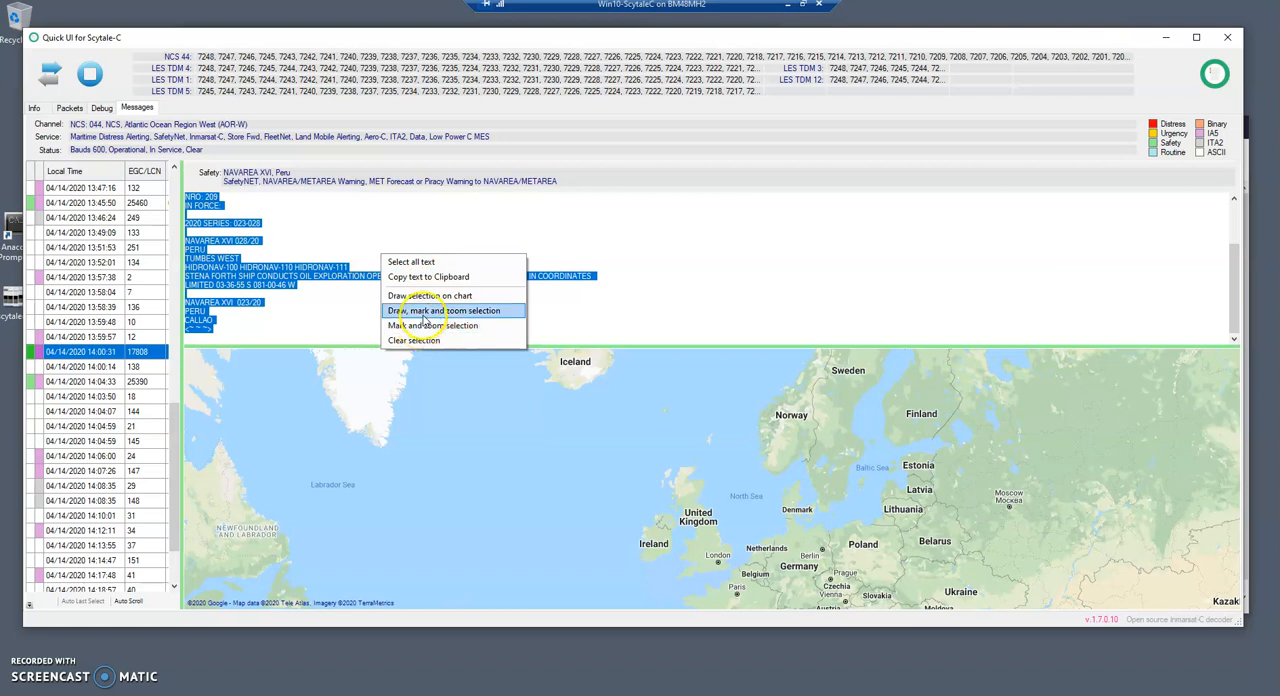
left_click(445, 310)
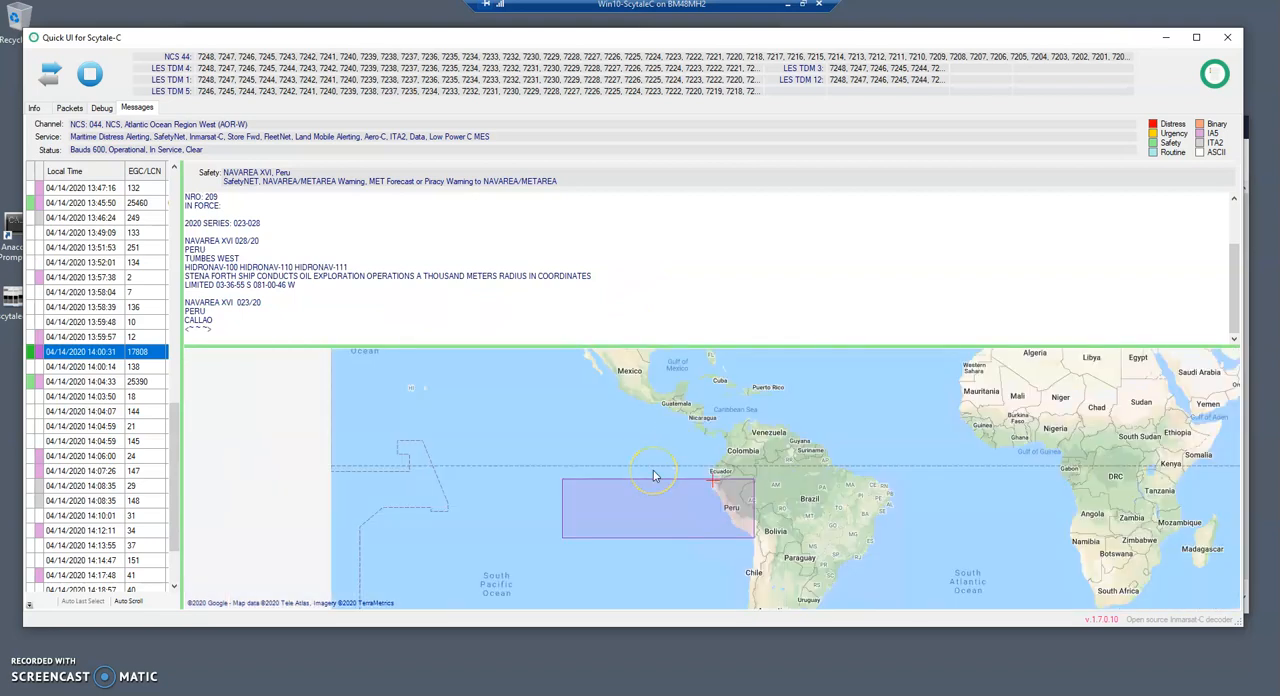
mouse_move(678, 497)
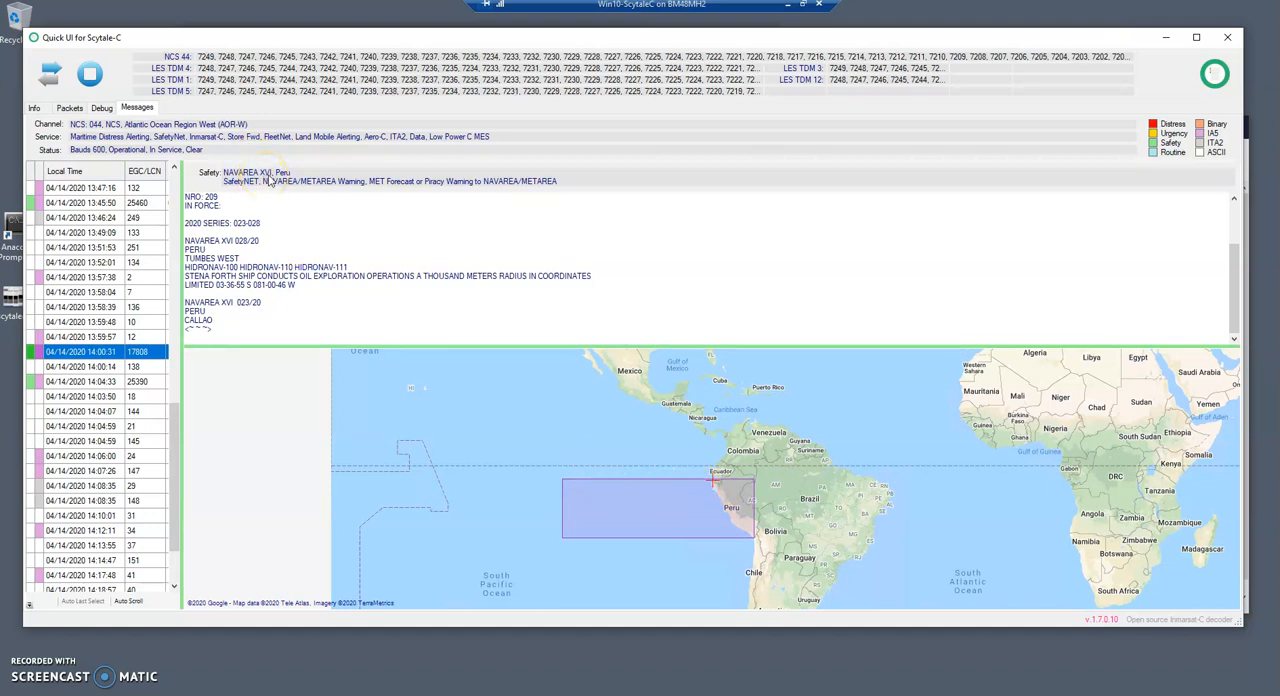
mouse_move(531, 484)
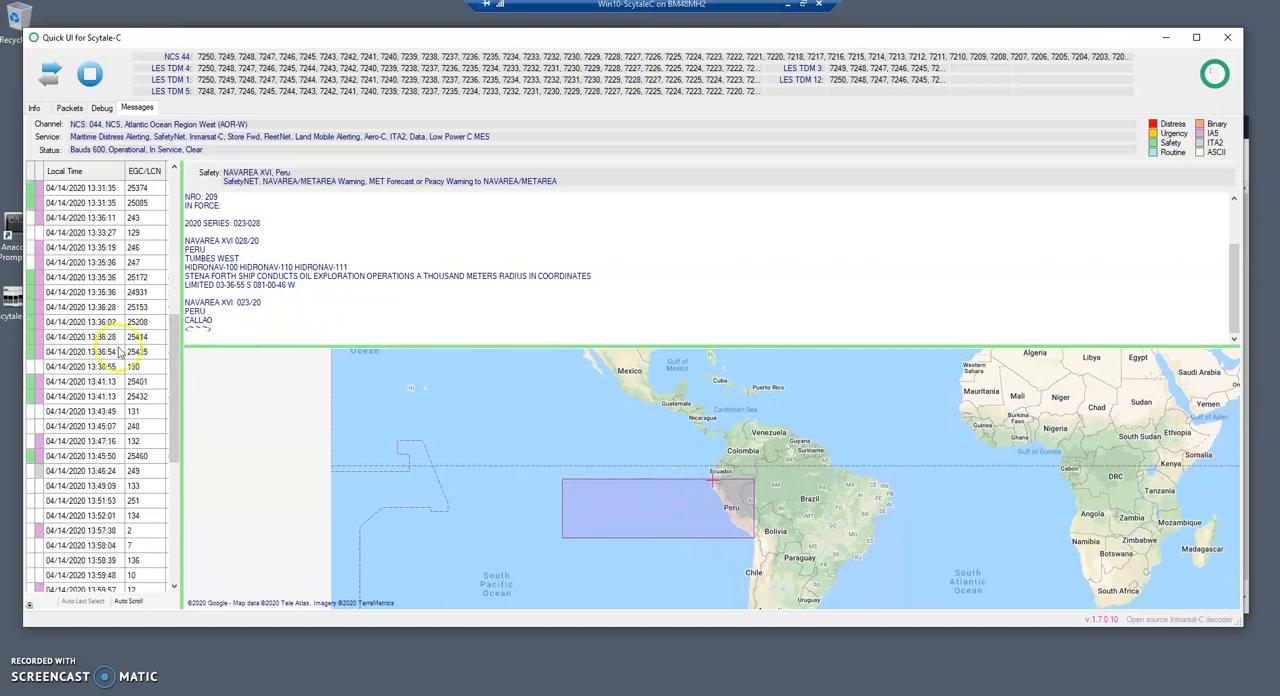
- Open the 13:36:28 Oued Draa lighthouse warning and mark and zoom its selected position
left_click(80, 337)
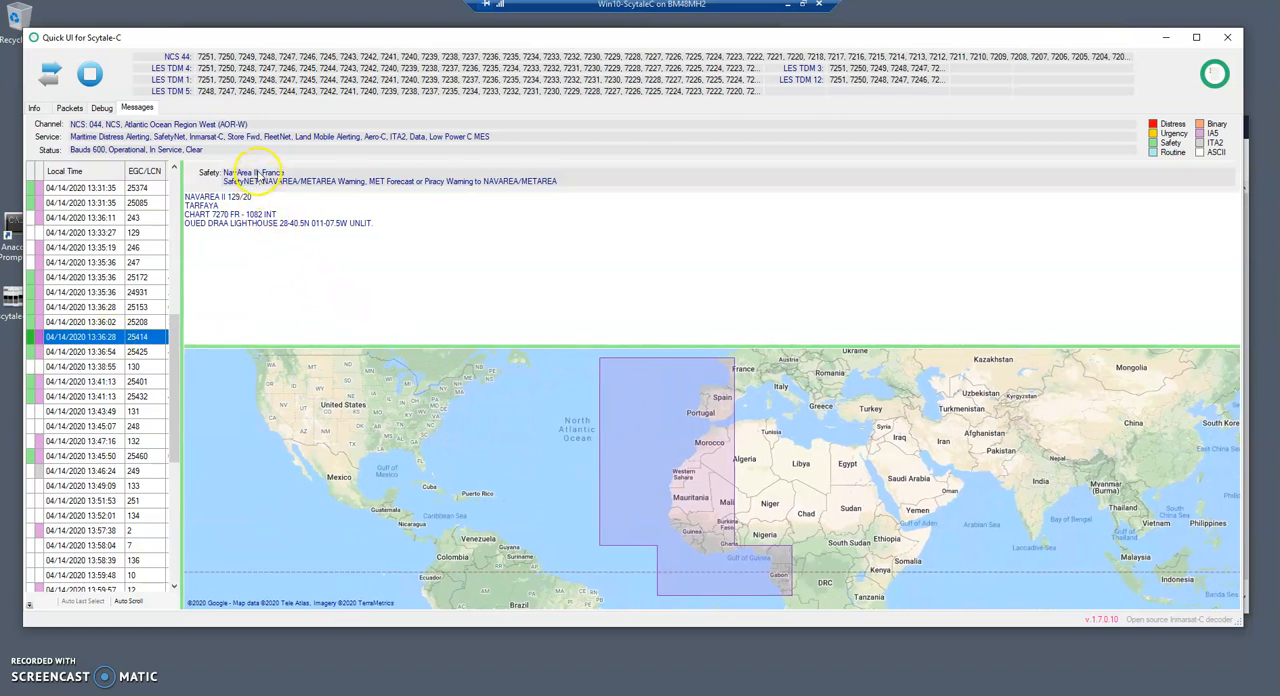
mouse_move(435, 243)
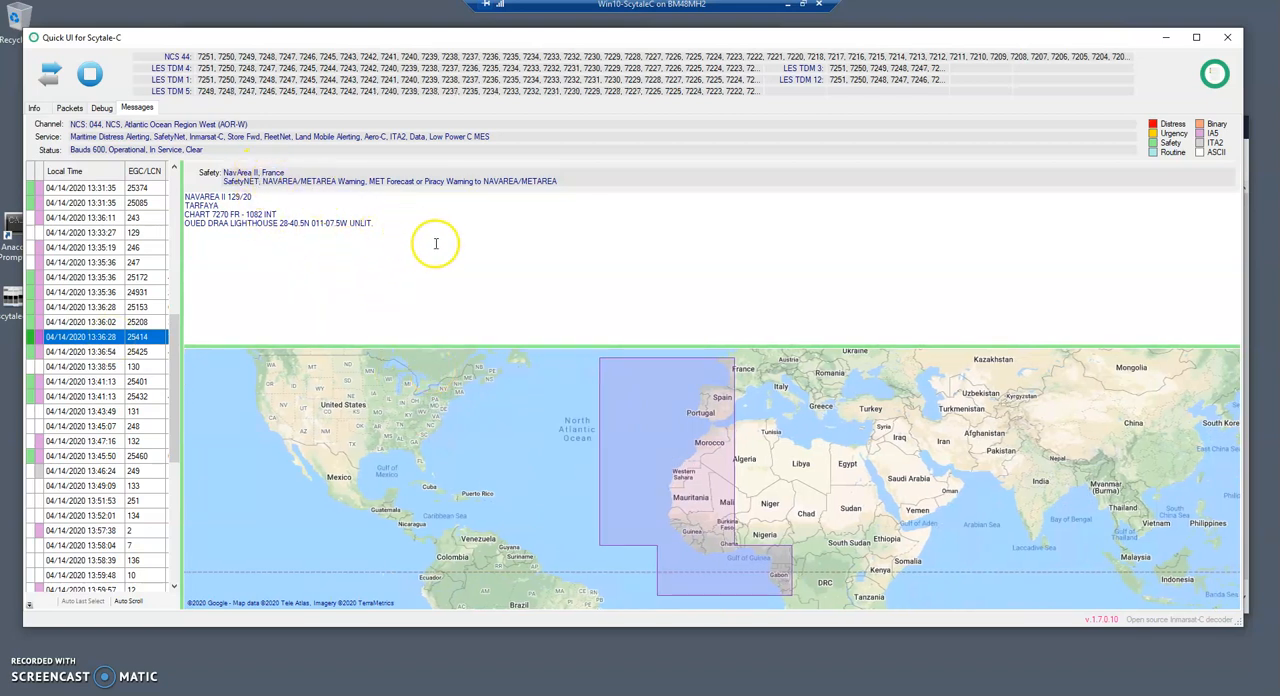
left_click_drag(184, 196, 372, 223)
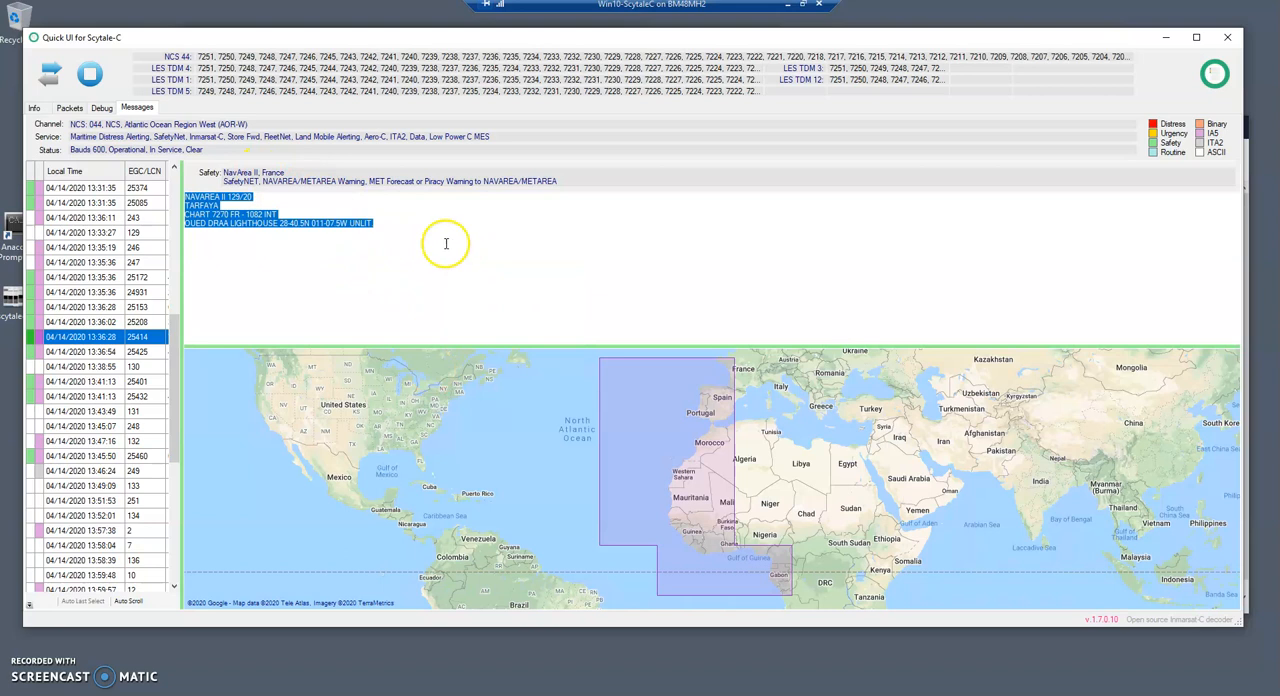
right_click(446, 244)
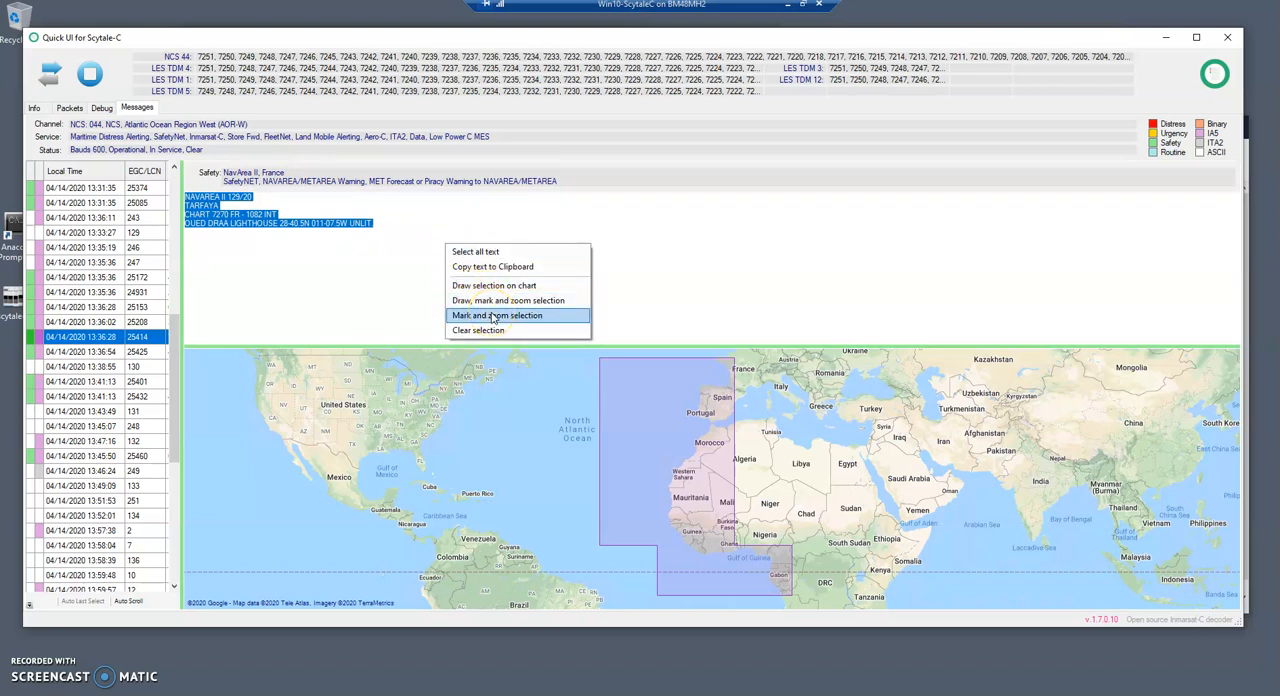
left_click(497, 315)
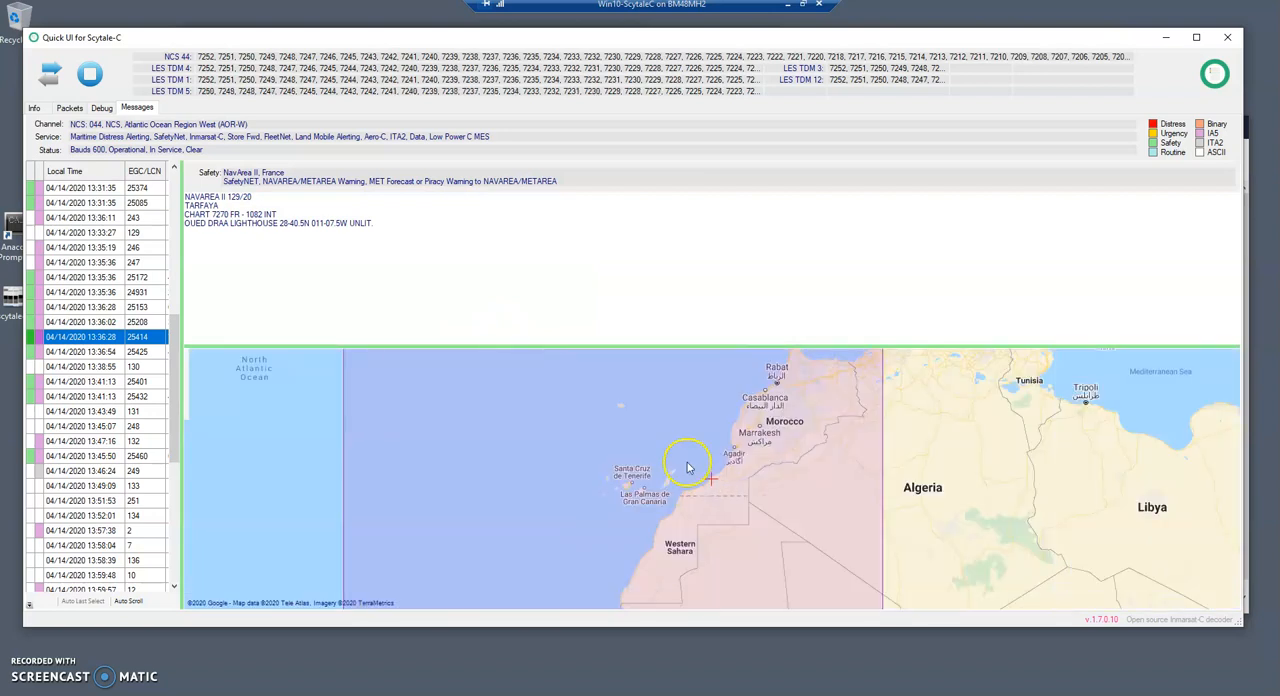
mouse_move(549, 465)
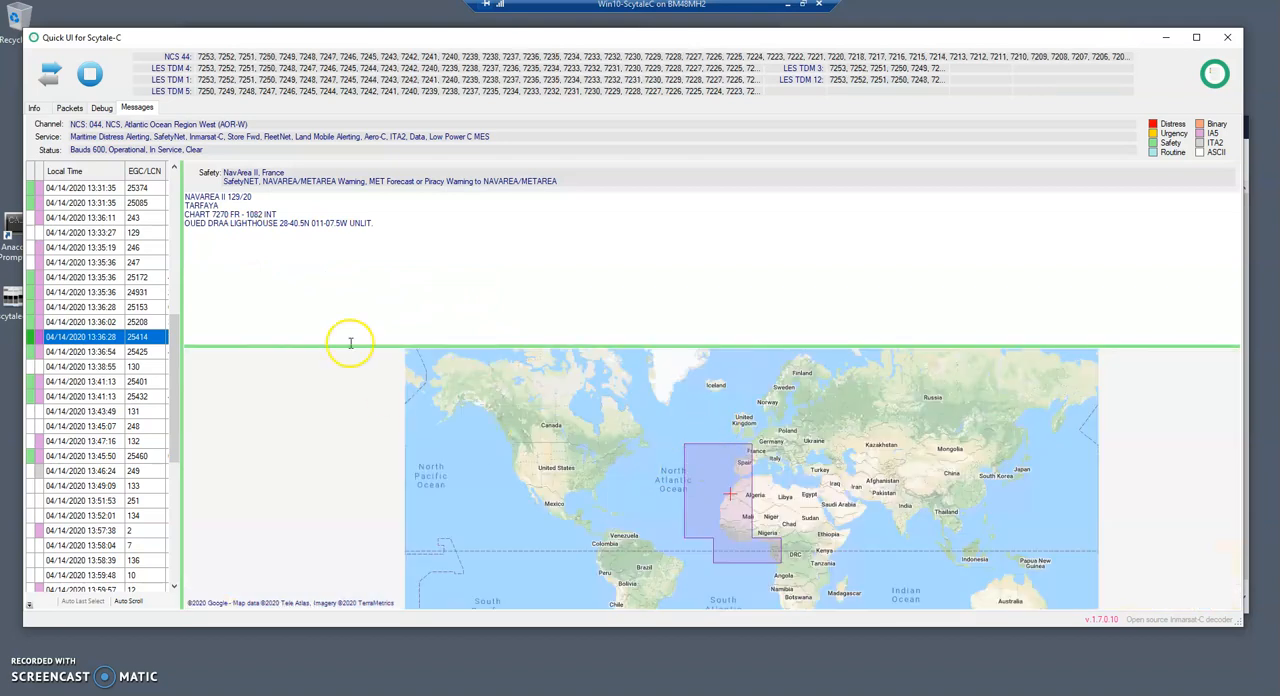
mouse_move(282, 268)
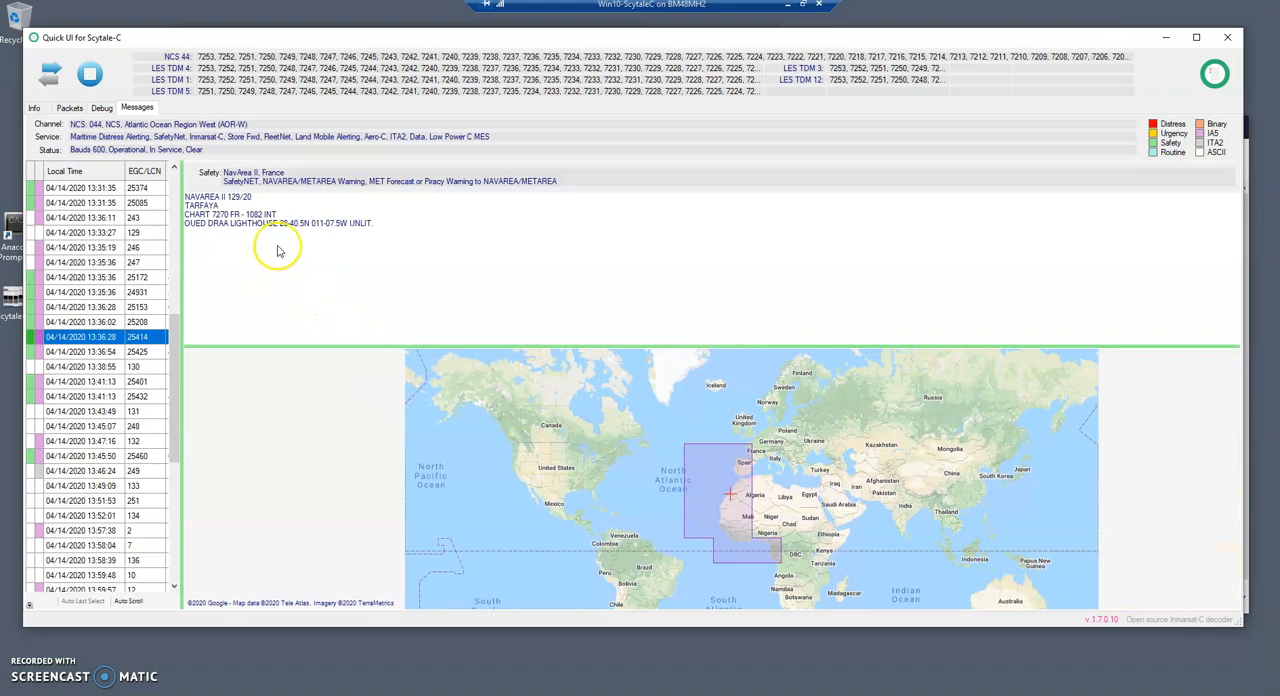
- Drag-select the lighthouse warning text with the map back at world view
left_click_drag(184, 196, 373, 223)
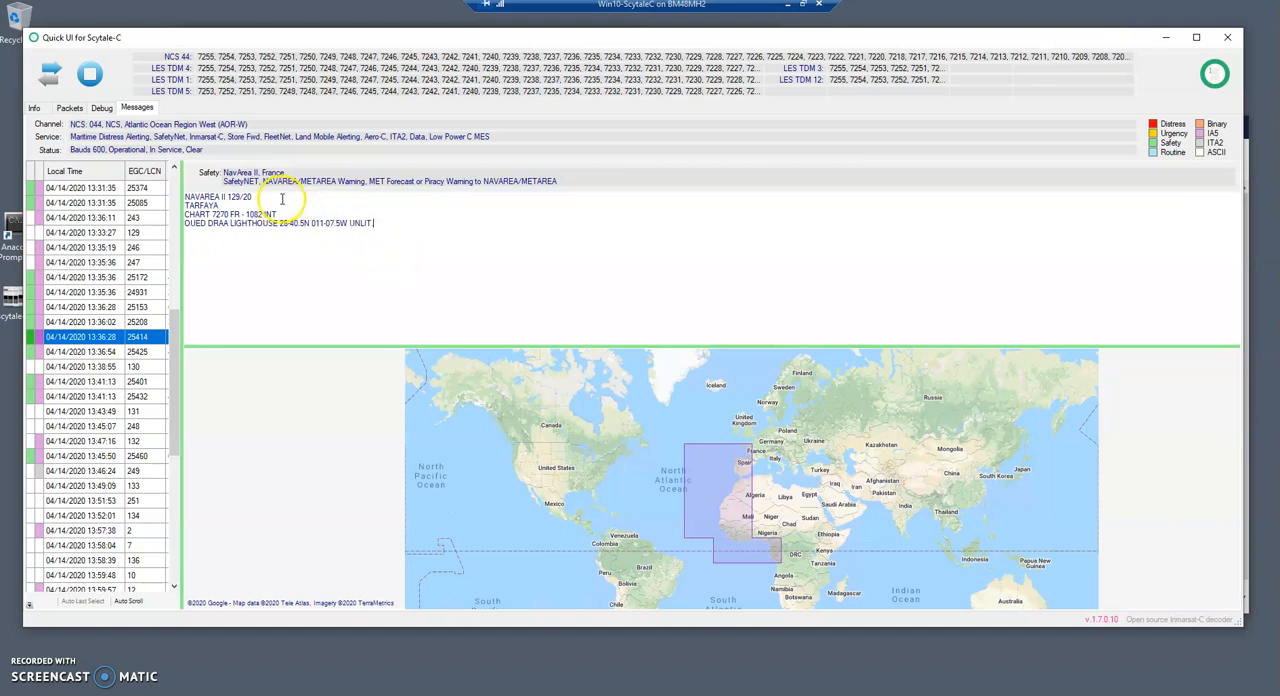
right_click(430, 232)
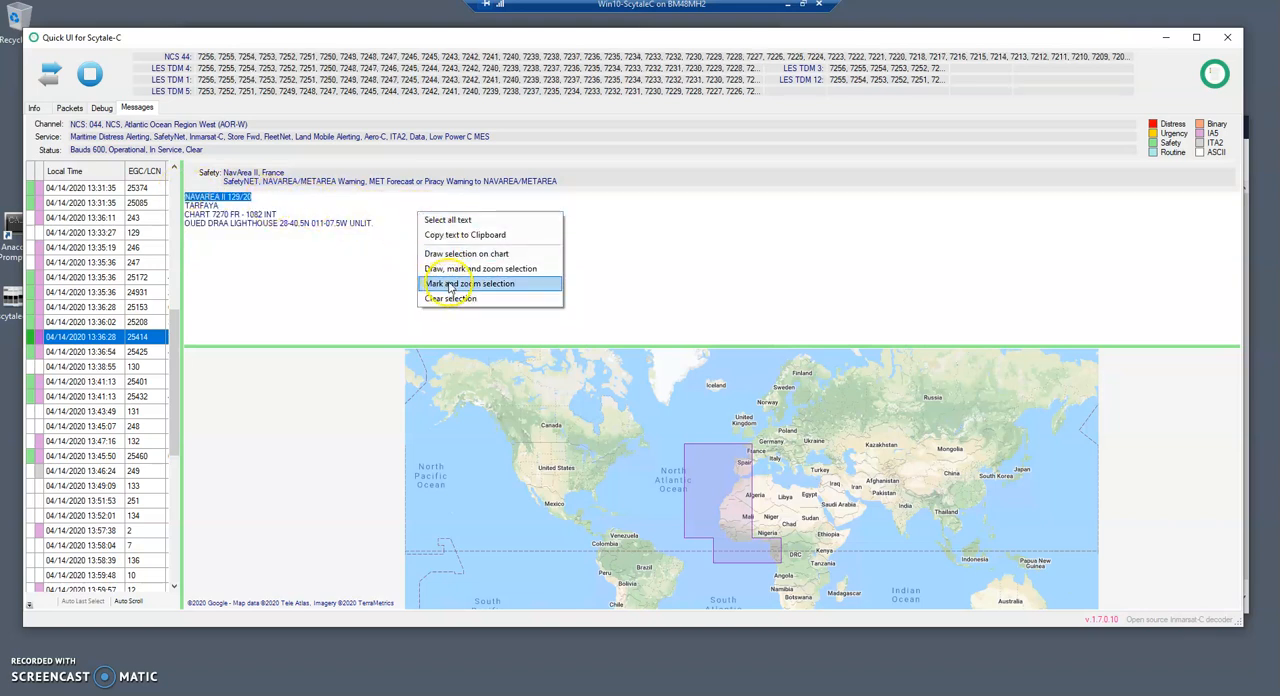
left_click(468, 283)
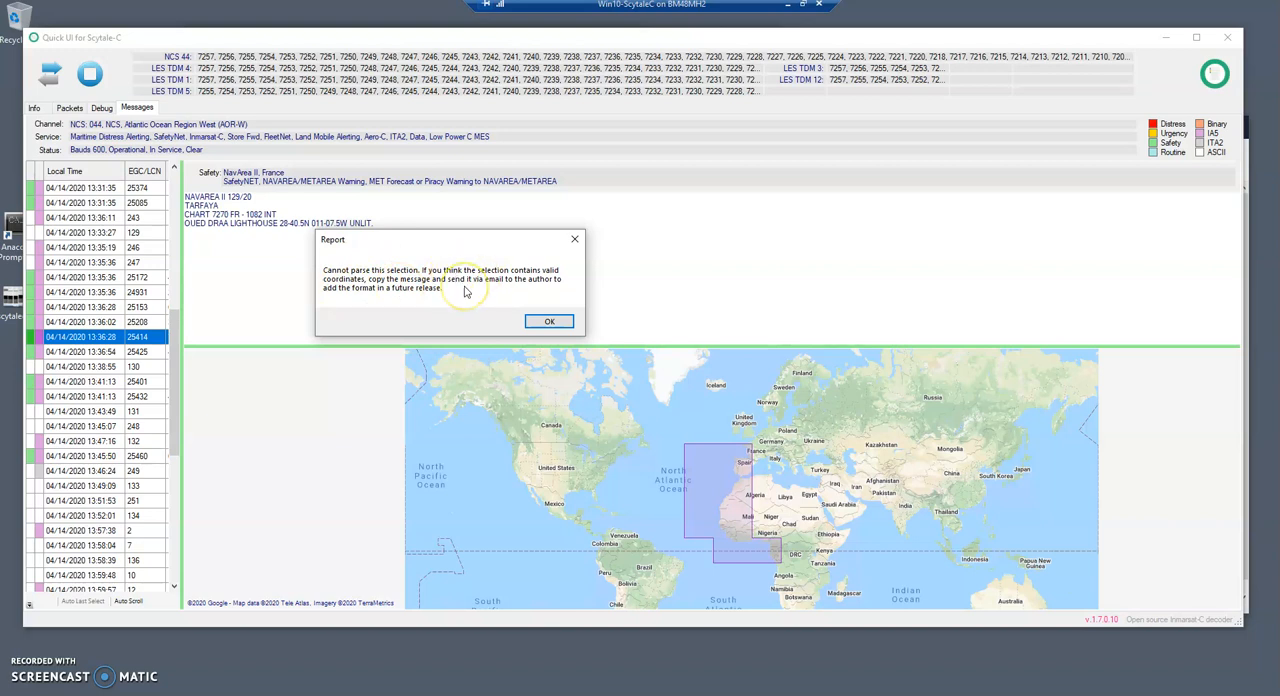
mouse_move(383, 262)
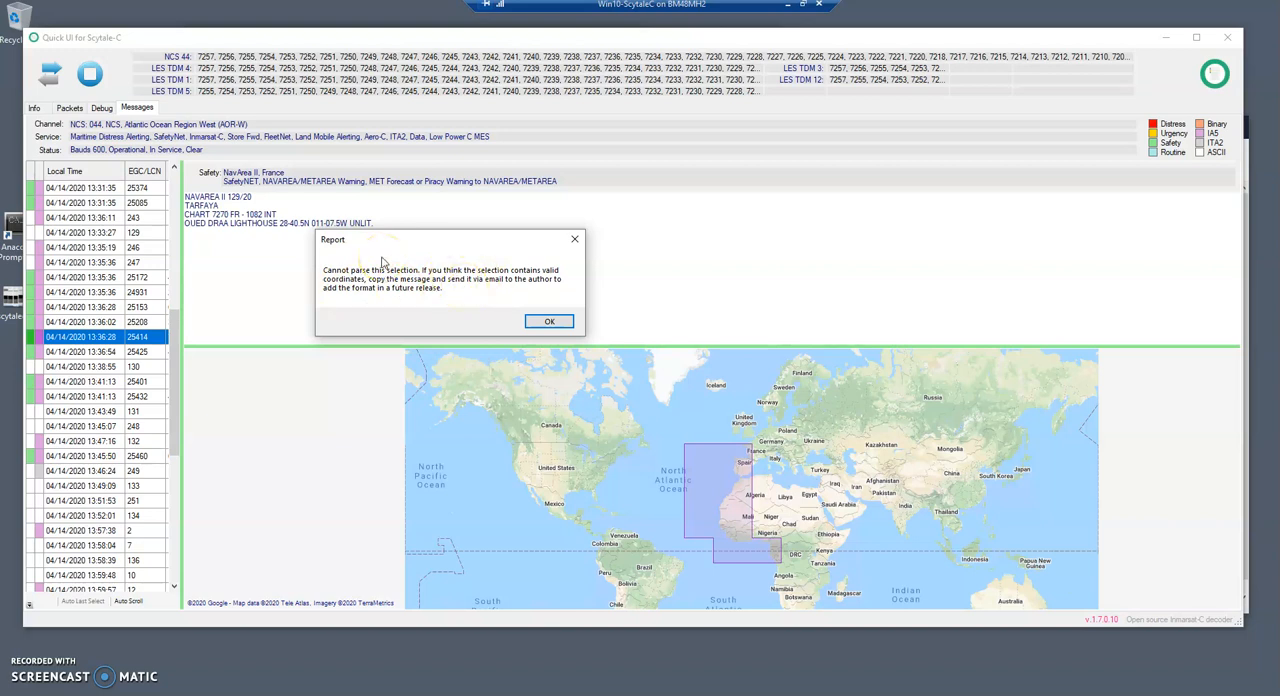
mouse_move(483, 281)
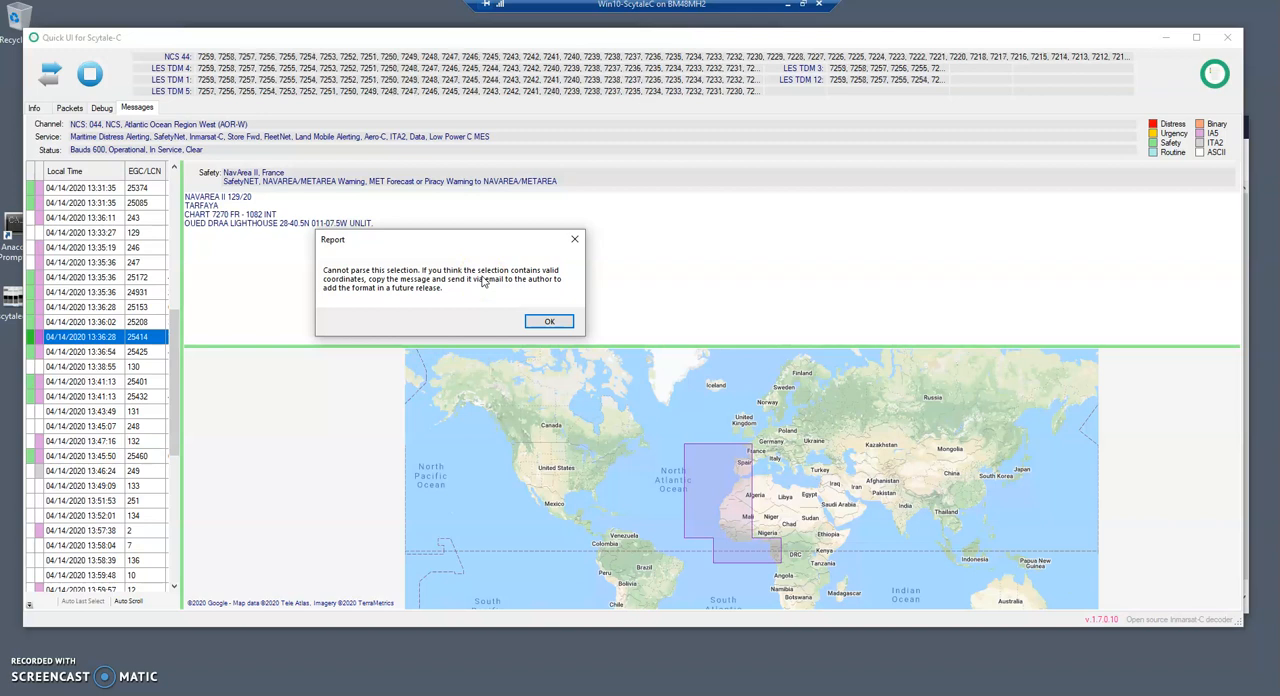
mouse_move(516, 238)
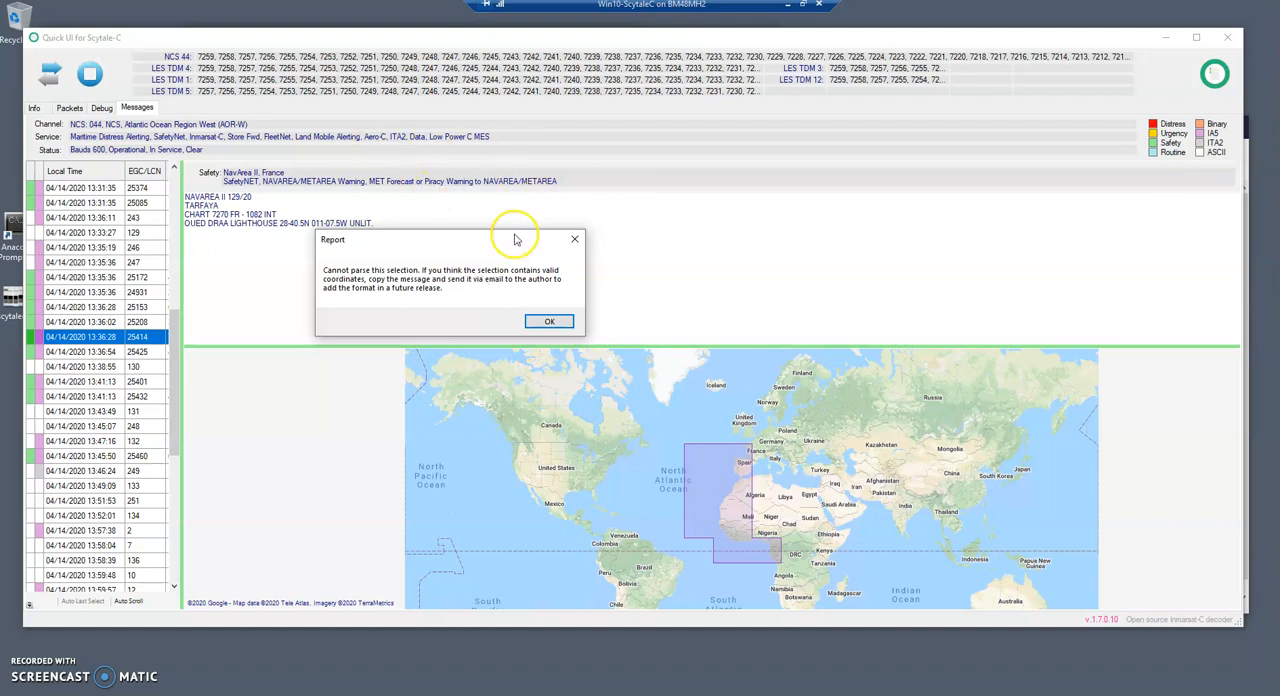
mouse_move(514, 235)
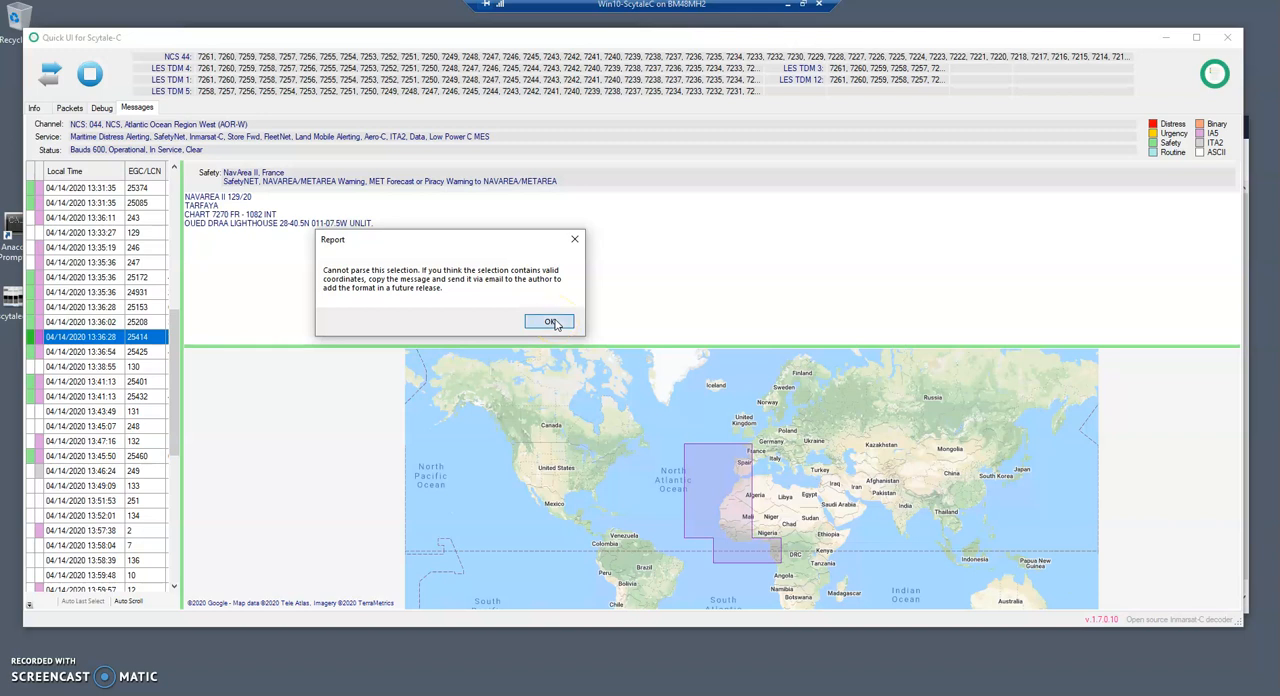
left_click(549, 321)
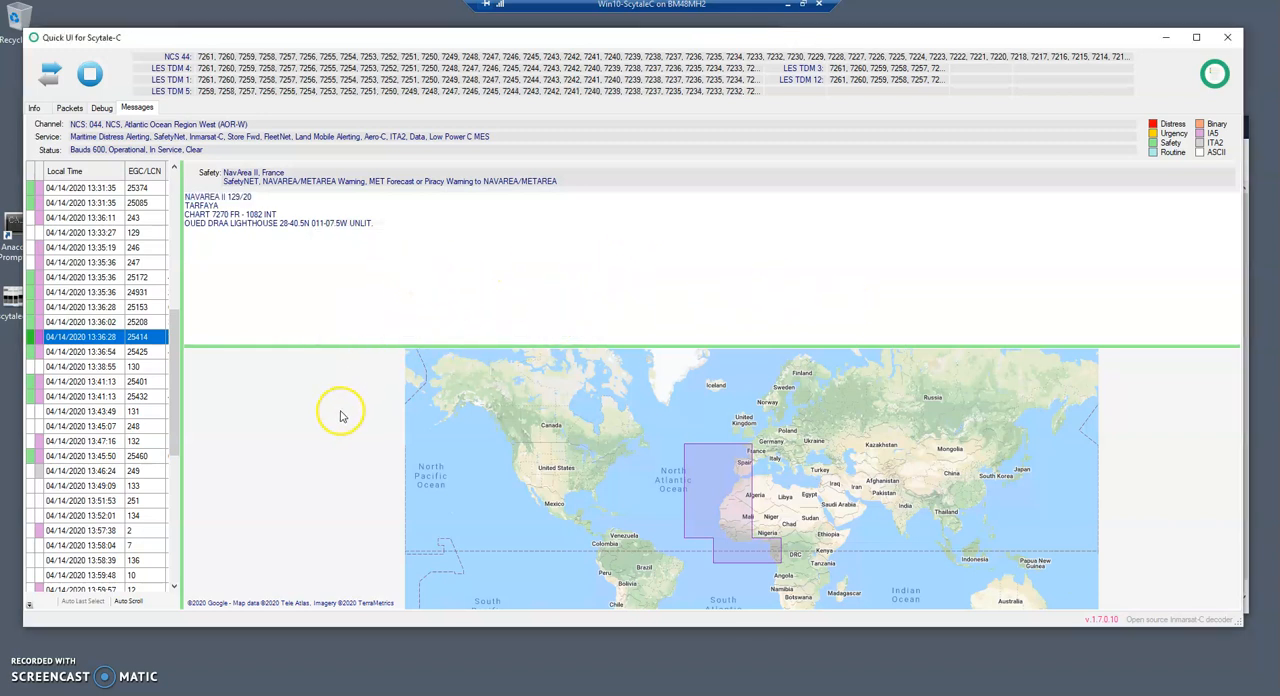
mouse_move(357, 257)
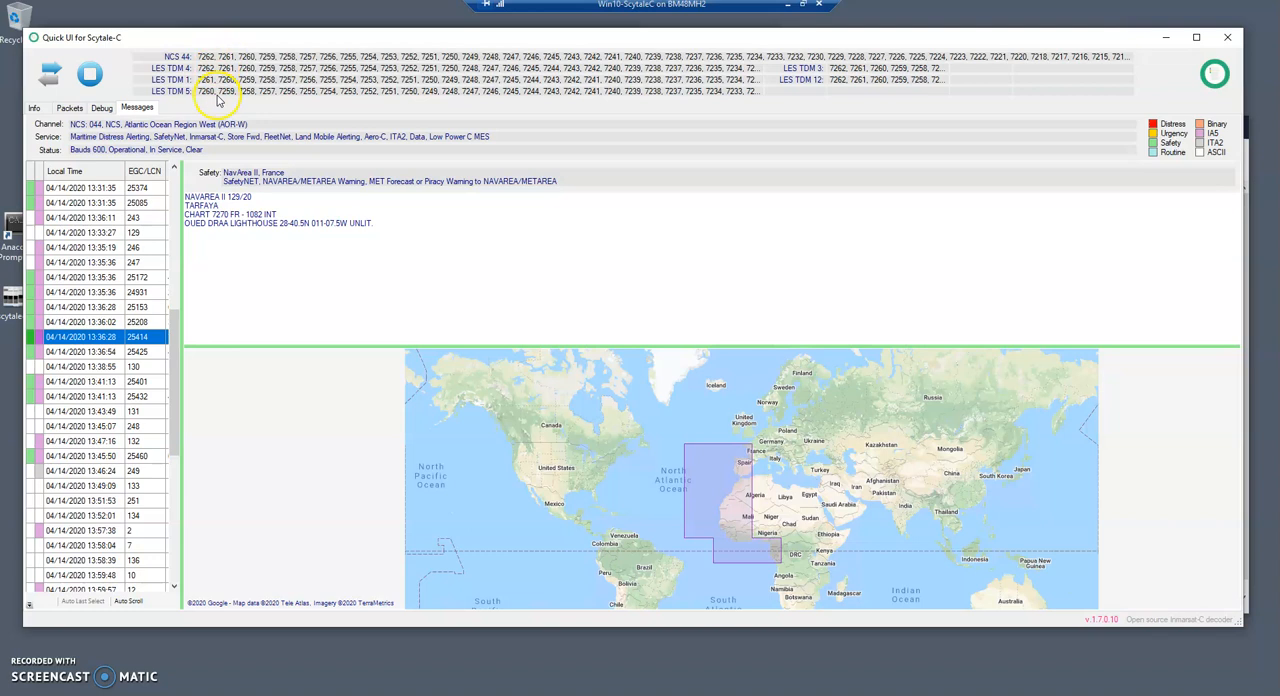
mouse_move(195, 100)
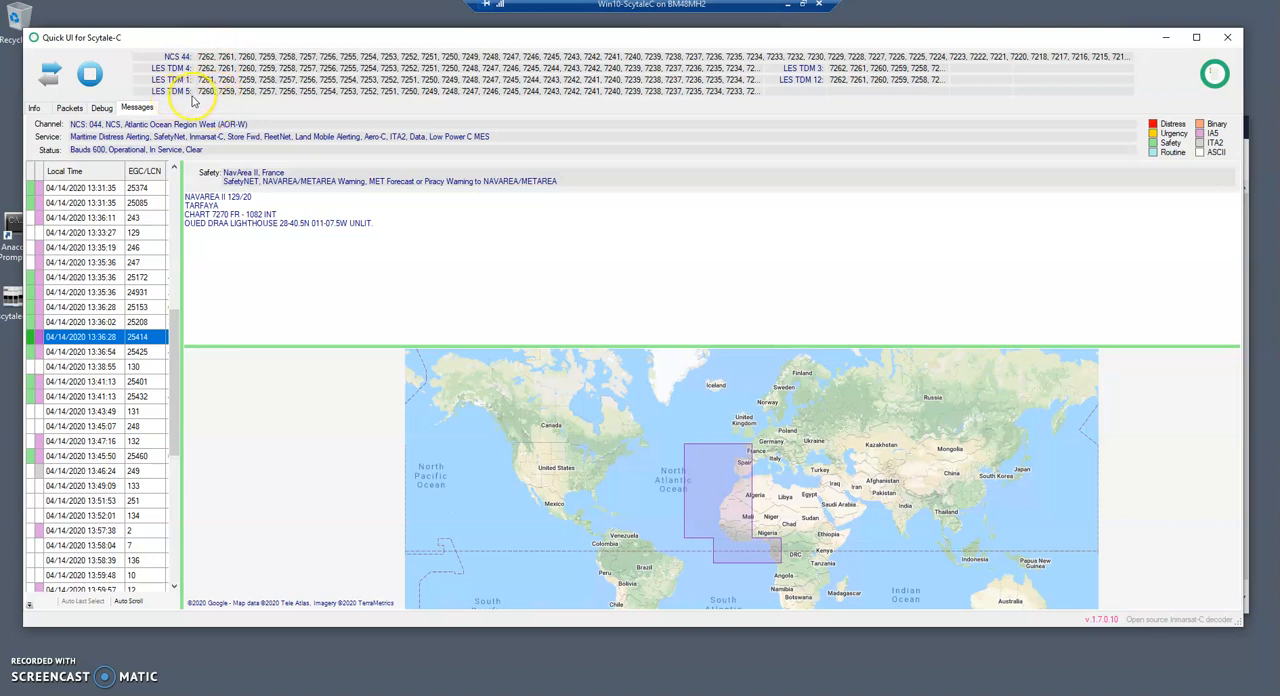
mouse_move(190, 100)
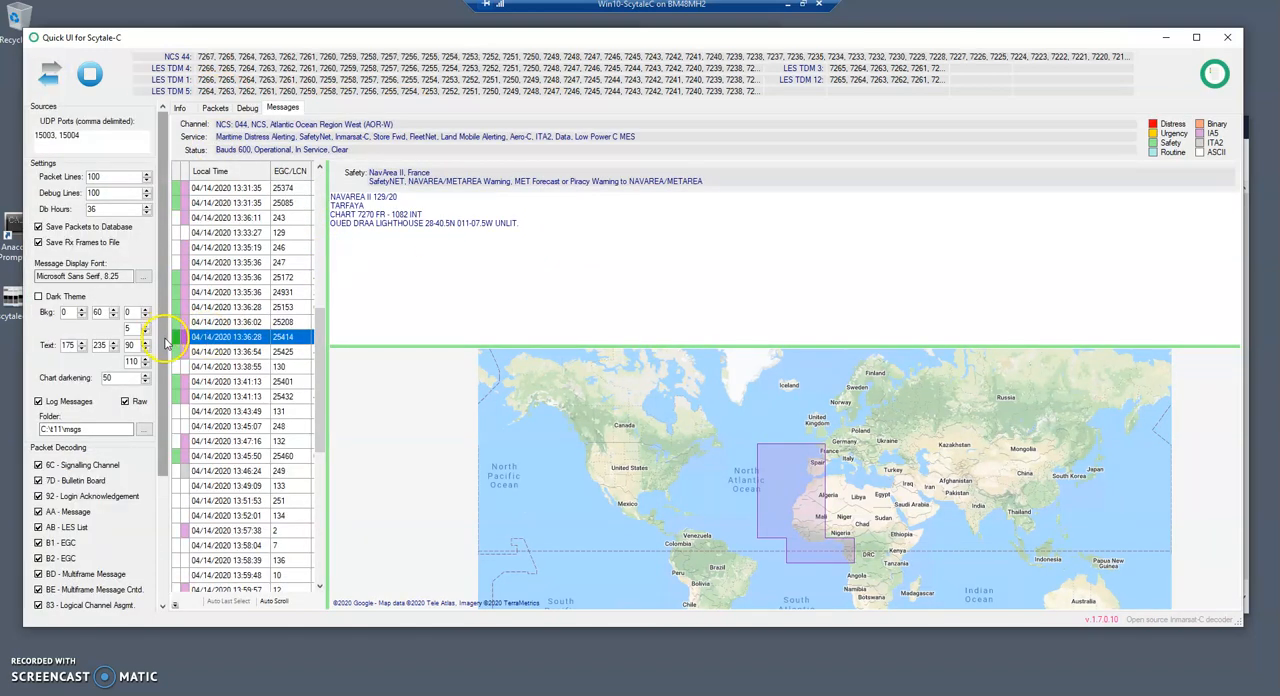
- Scroll the C:\t11\data folder listing holding frames_2020-04-14.log beside Quick UI
scroll("down", 3)
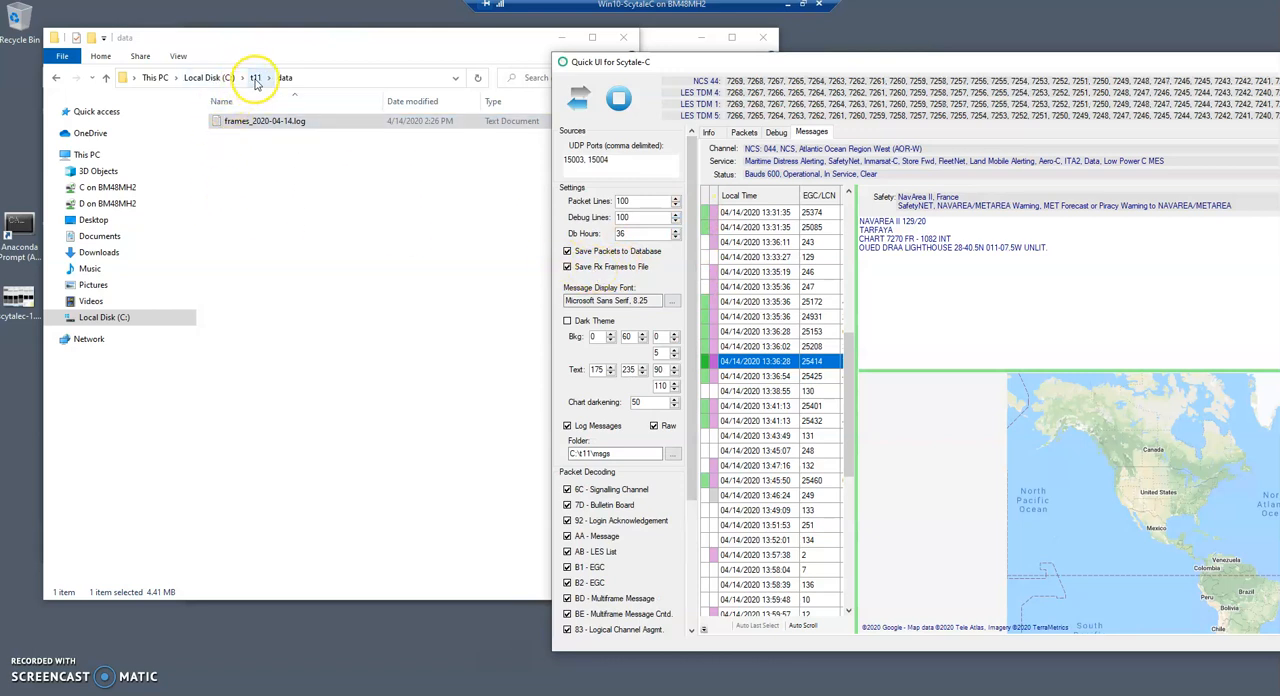
- Open t11 > msgs > decoded > 20200414, view a decoded message, then close Notepad
left_click(255, 77)
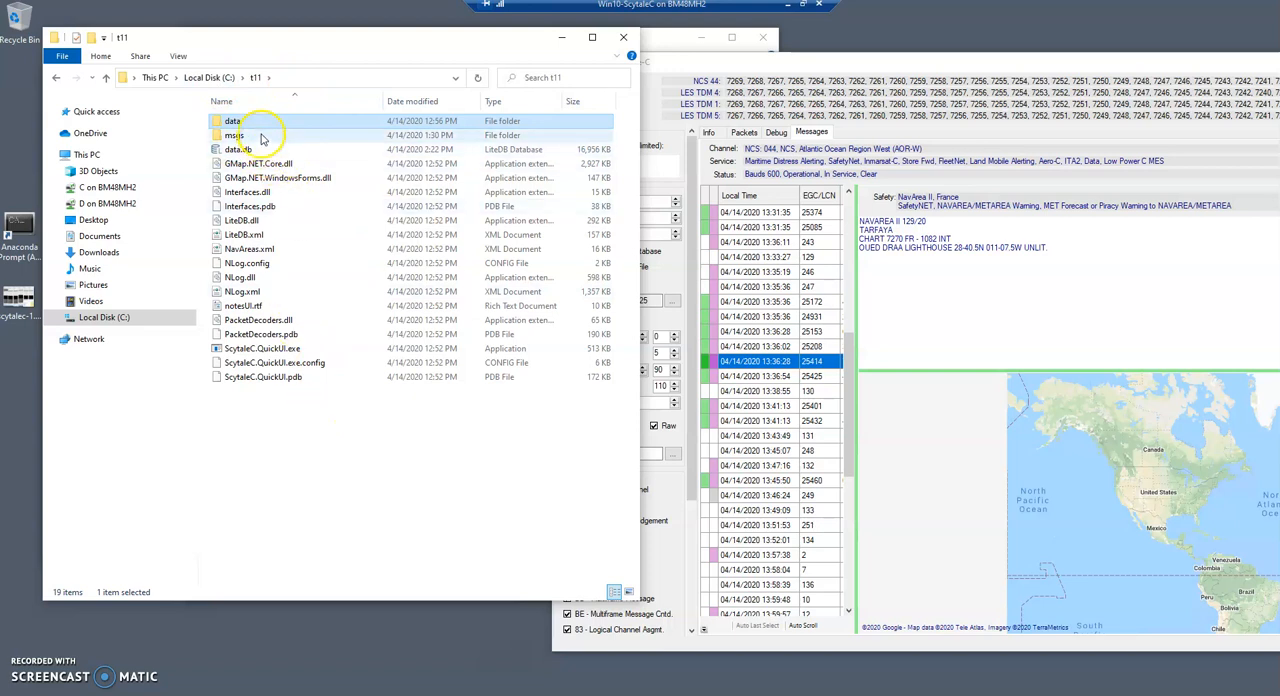
double_click(234, 135)
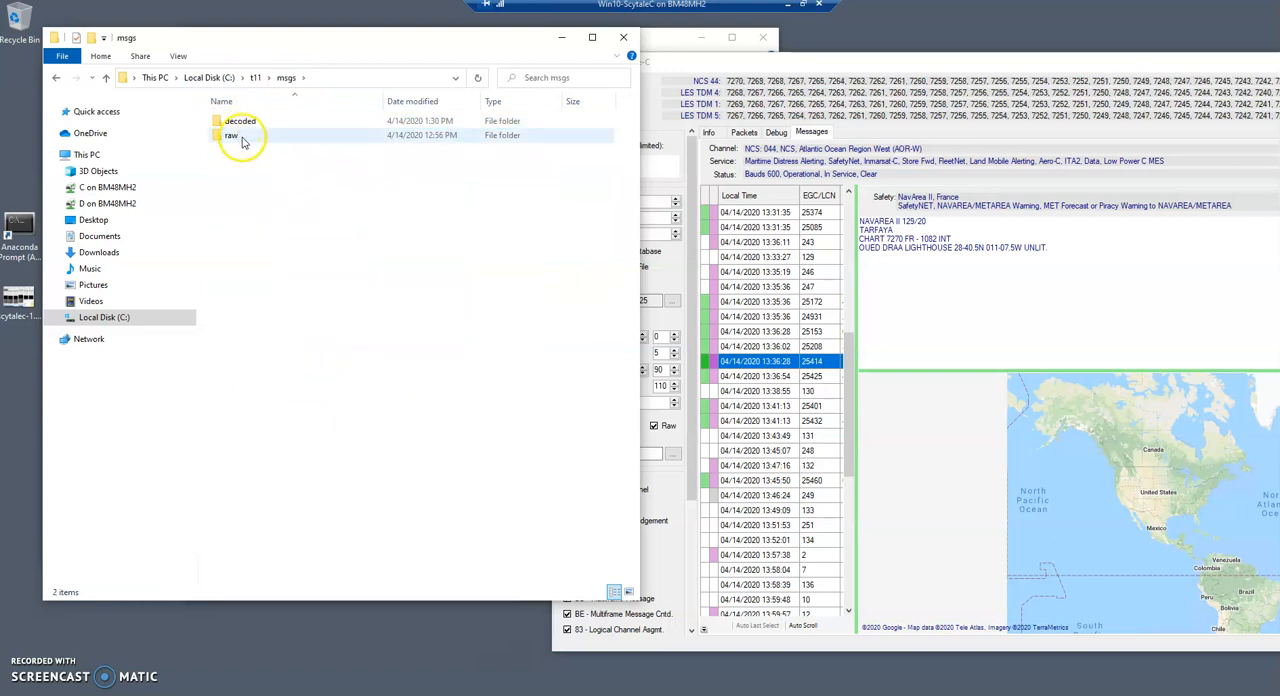
double_click(240, 120)
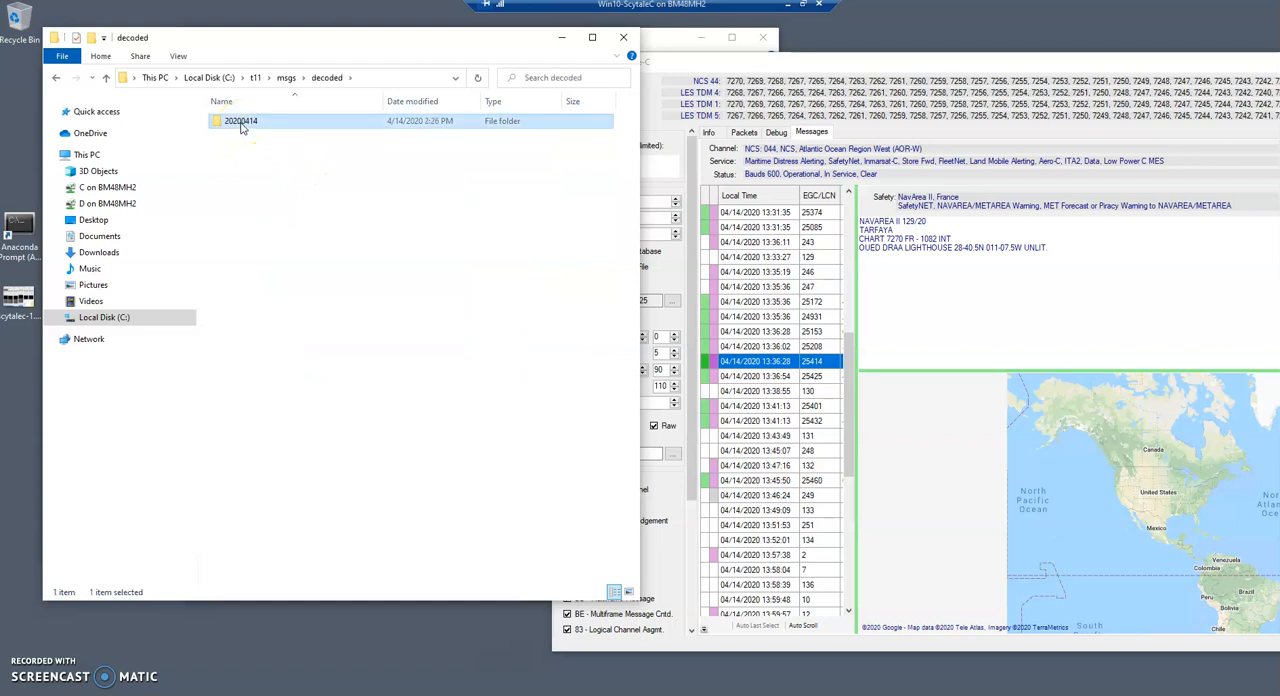
double_click(240, 120)
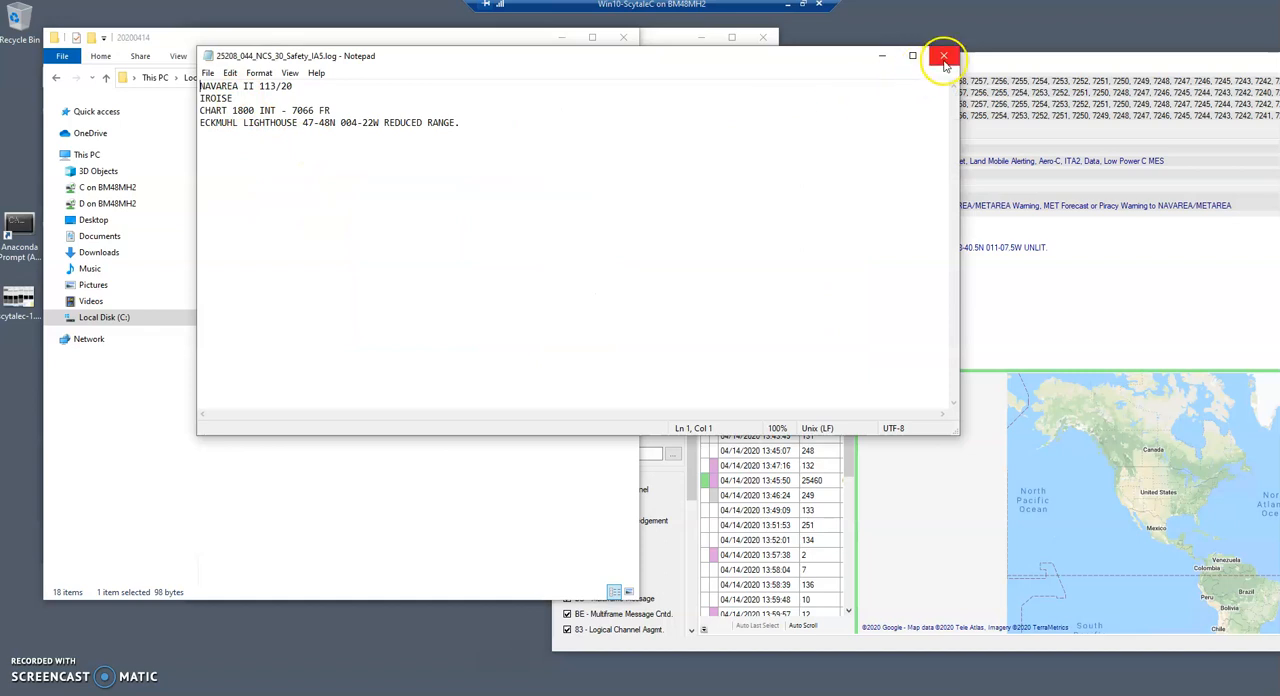
left_click(943, 55)
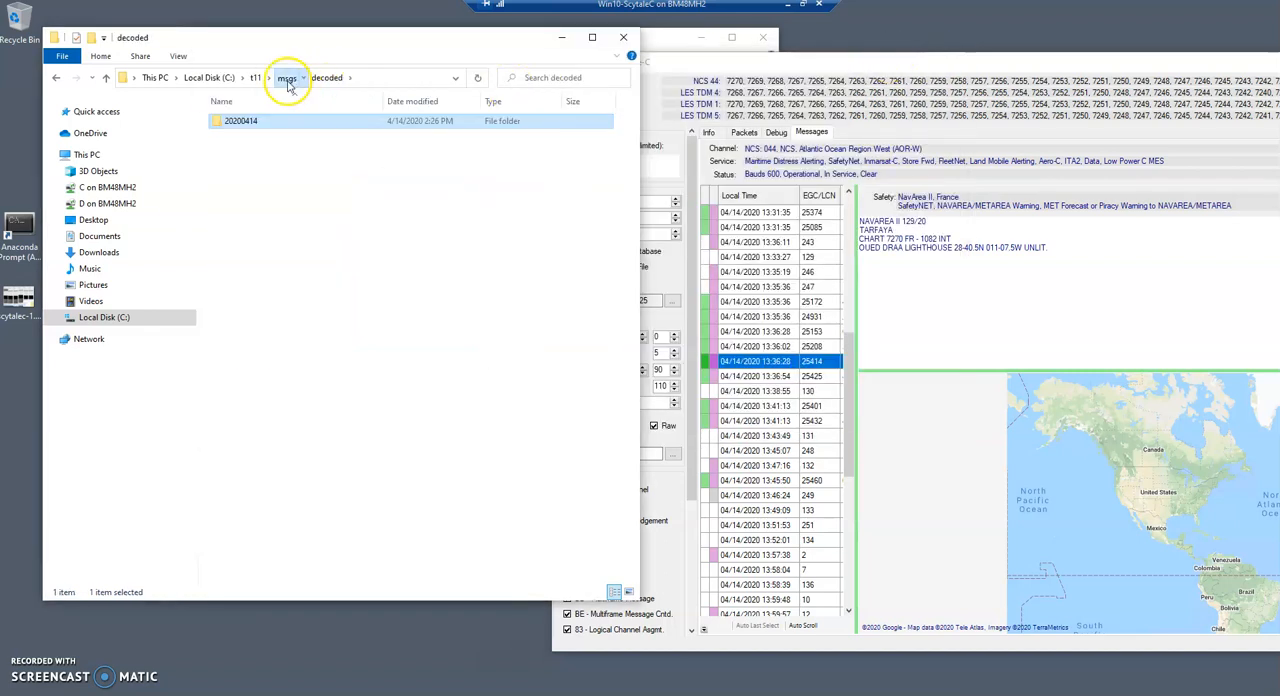
- Open msgs > raw > 20200414 and scroll through its TDM and Safety frame files
double_click(241, 120)
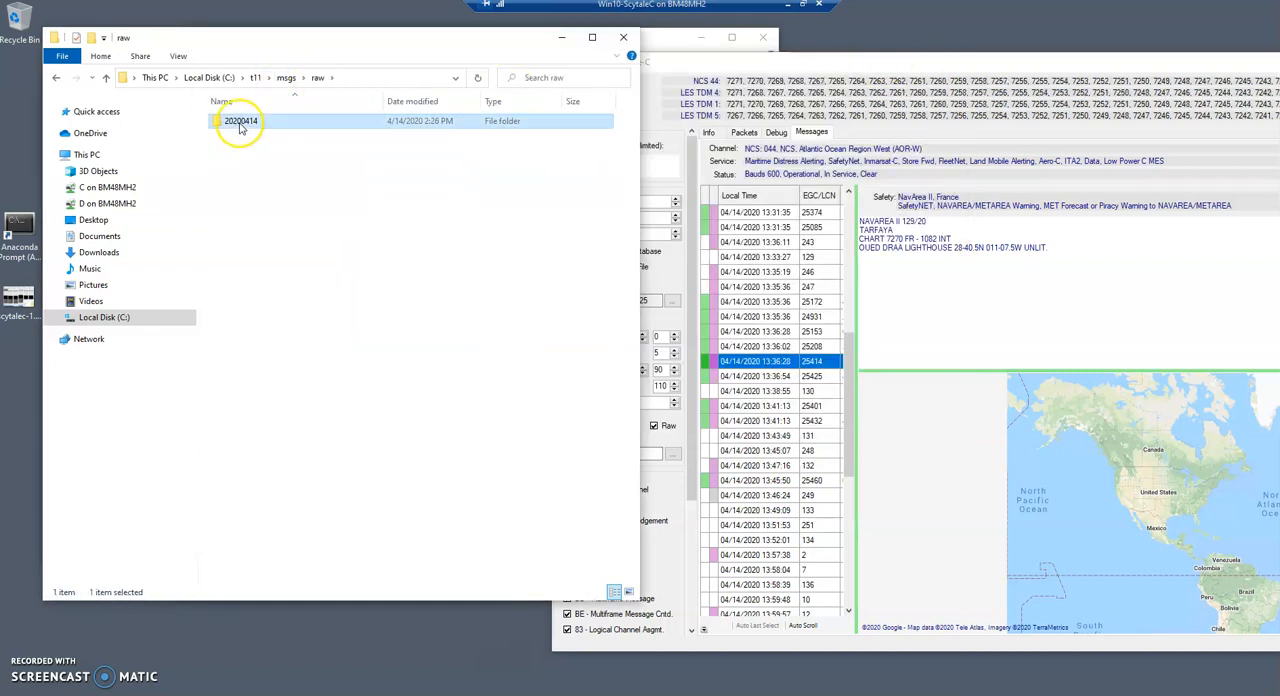
double_click(241, 120)
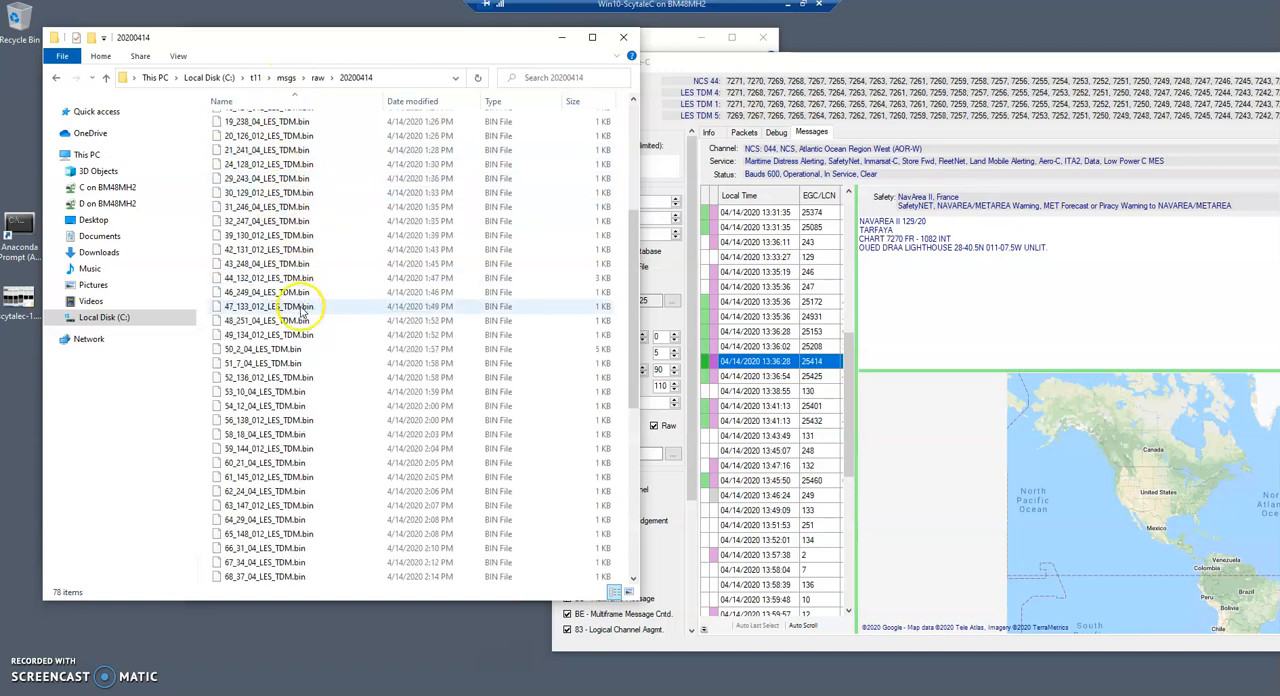
scroll("down", 3)
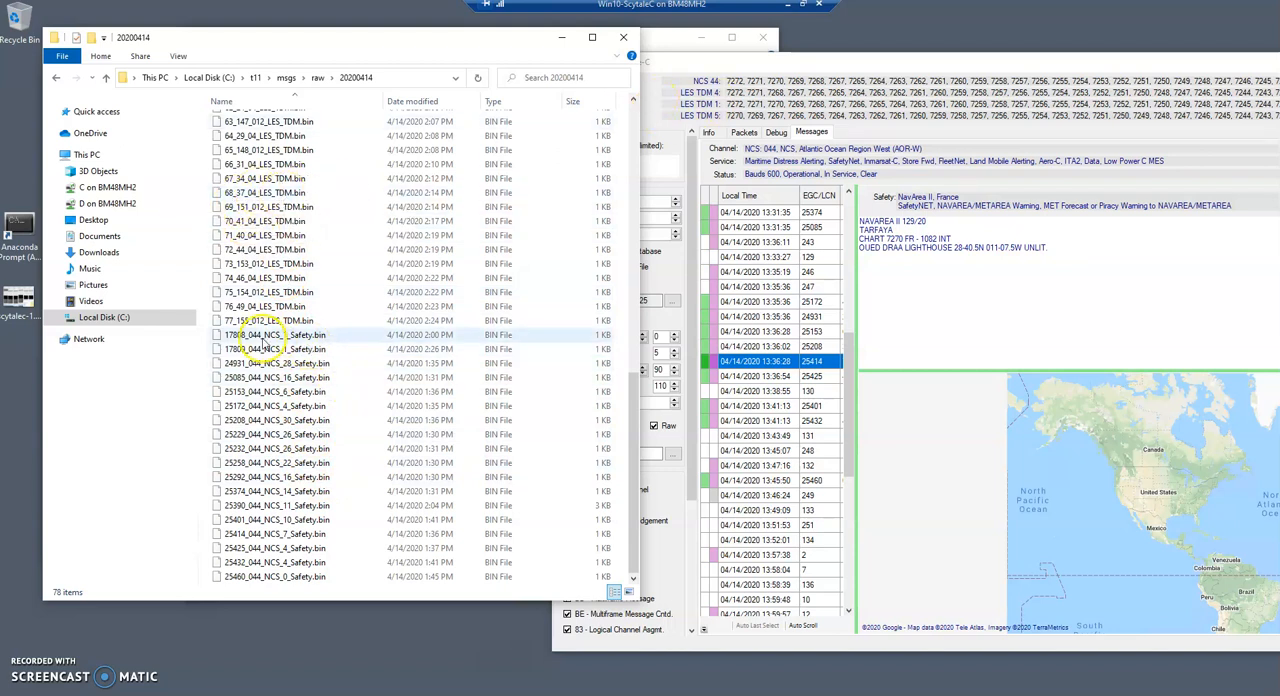
- Open 17808_044_NCS_1_Safety.bin in Notepad++ and accept reloading frames_2020-04-14.log
left_click(300, 335)
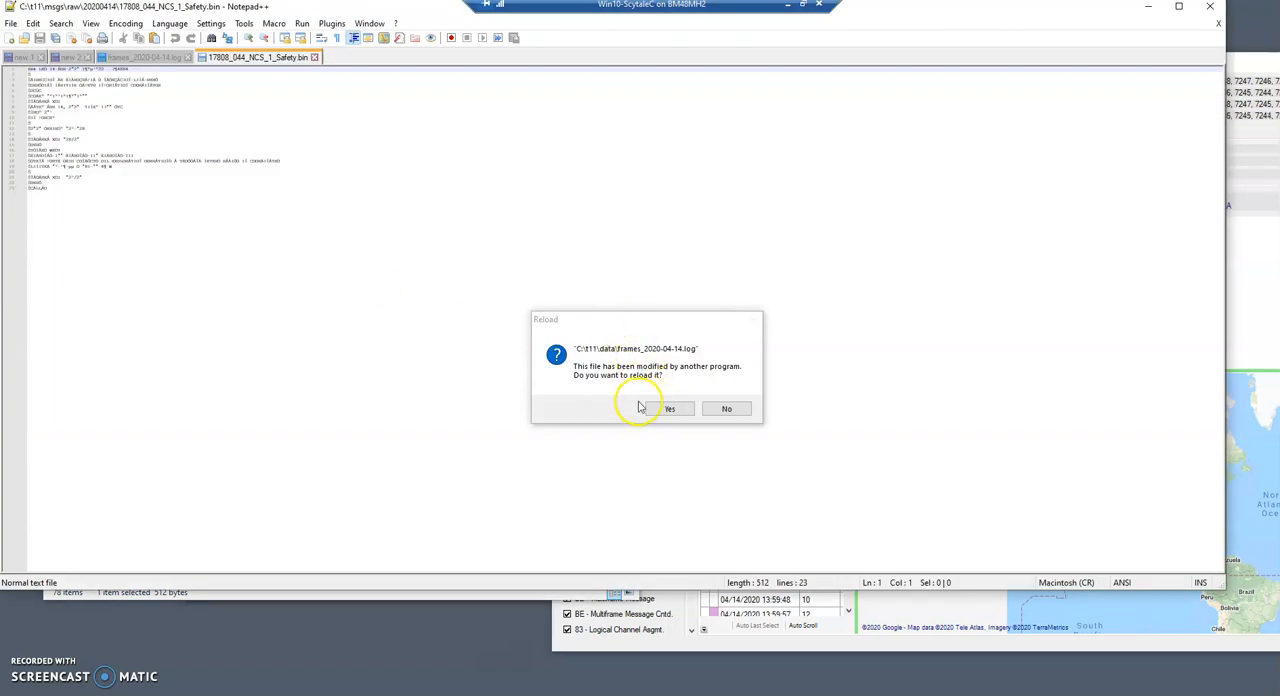
left_click(668, 408)
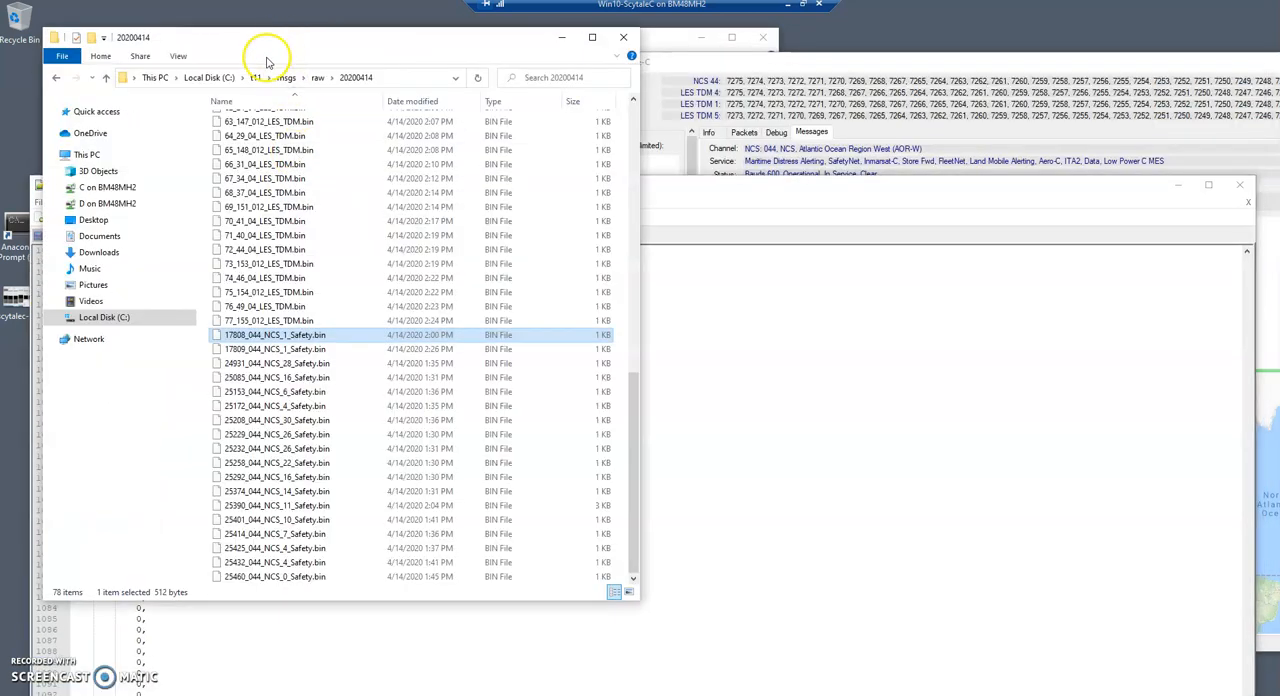
- Open frames_2020-04-14.log from t11\data in Notepad++ via Edit with Notepad++
left_click(254, 77)
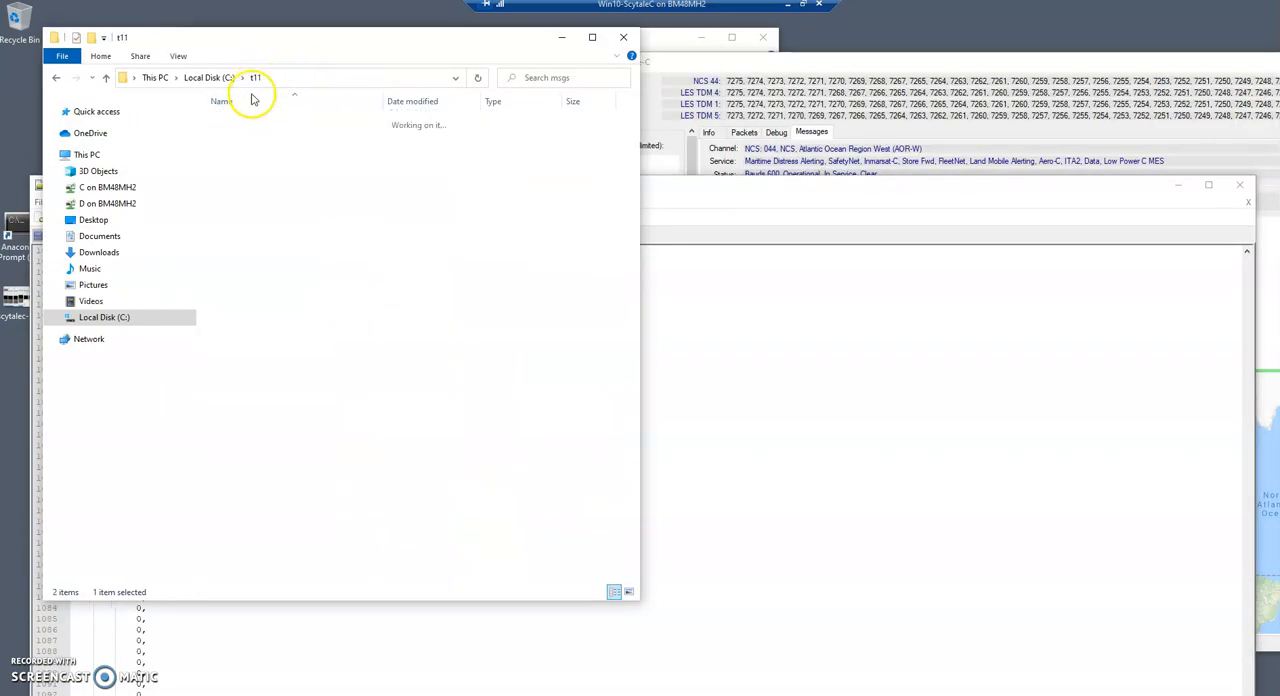
double_click(270, 120)
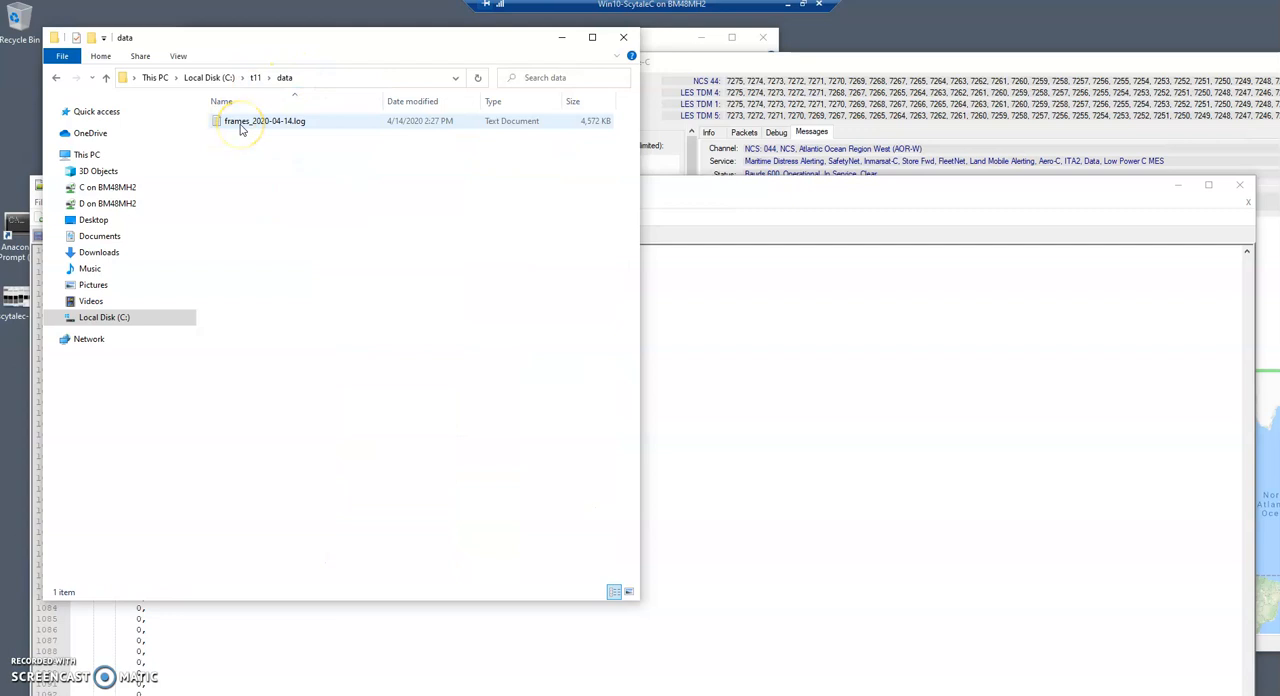
double_click(266, 120)
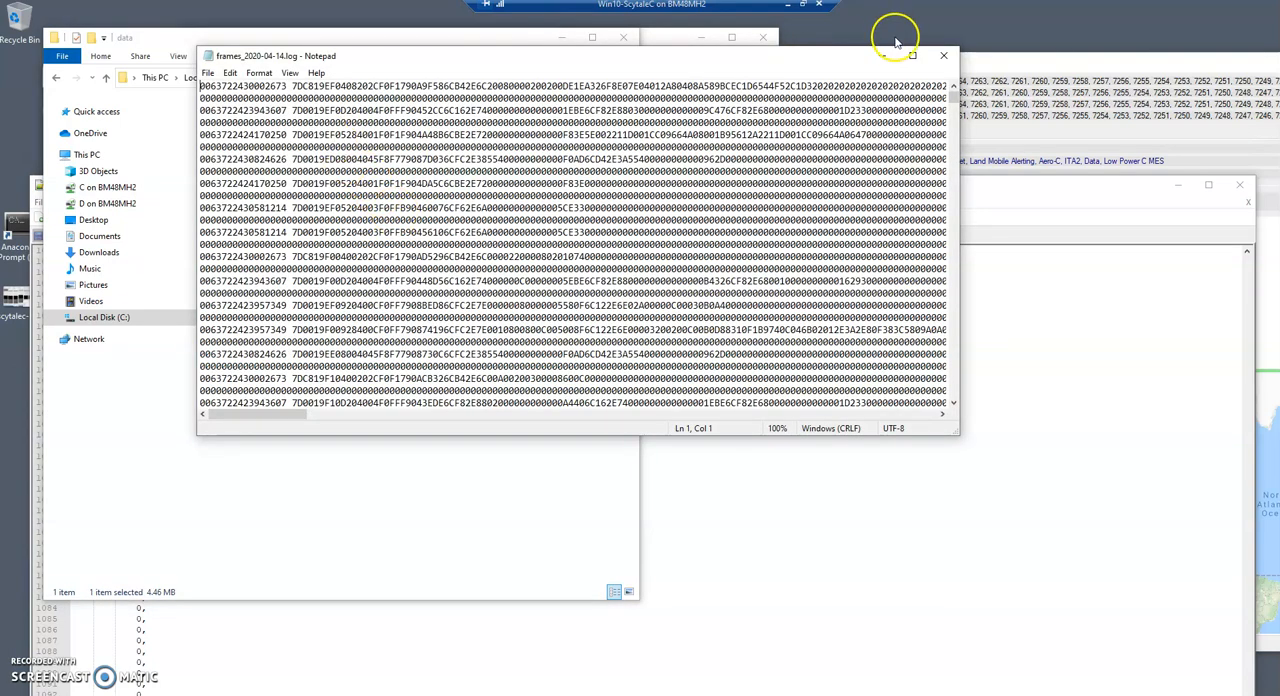
right_click(265, 120)
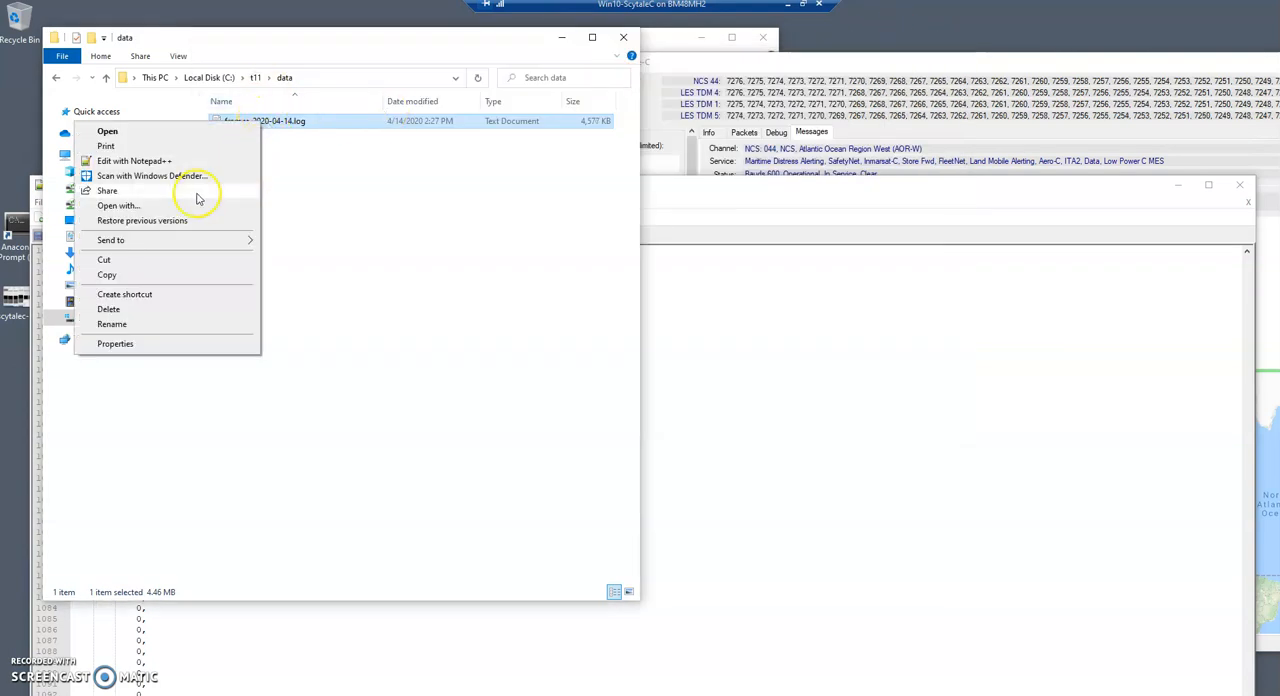
left_click(133, 160)
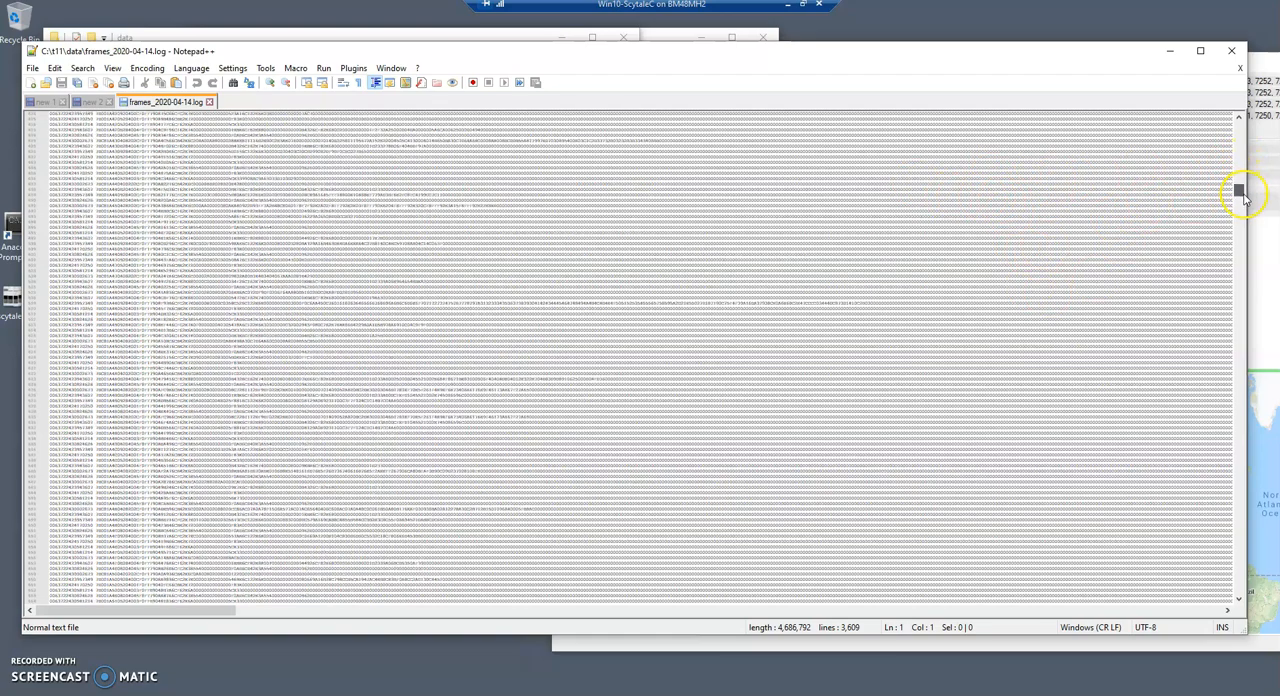
scroll("down", 3)
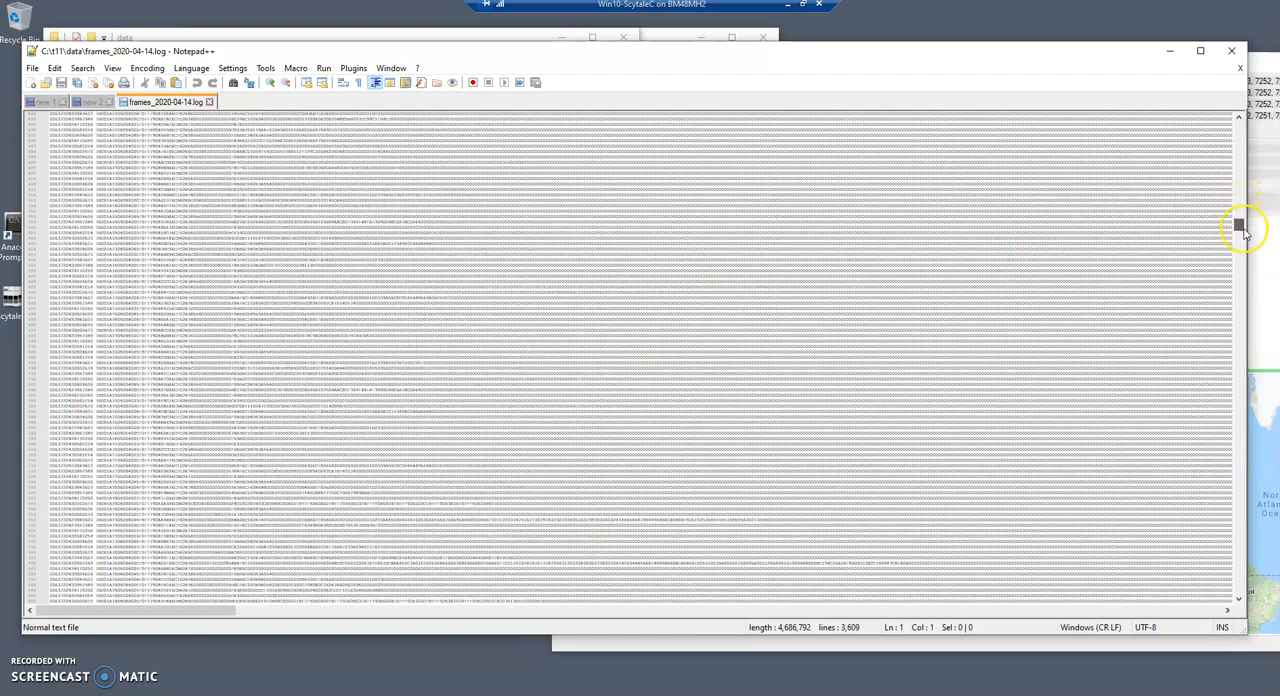
left_click_drag(1245, 225, 1245, 355)
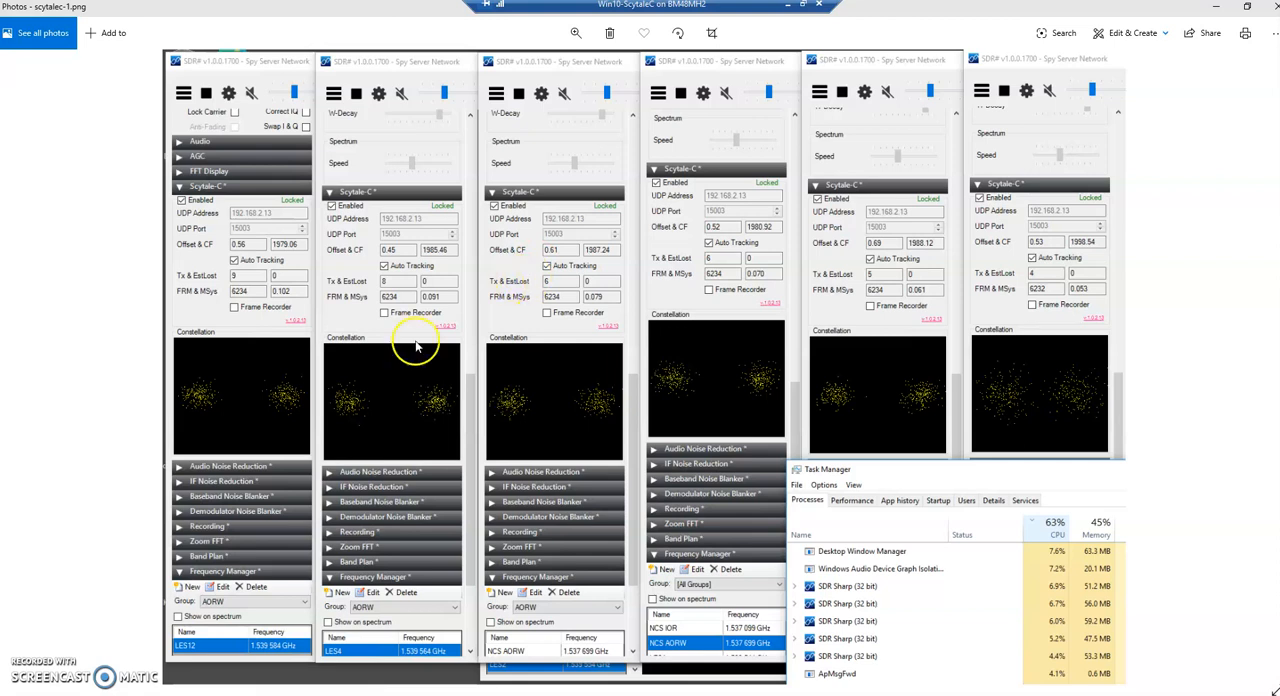
mouse_move(75, 628)
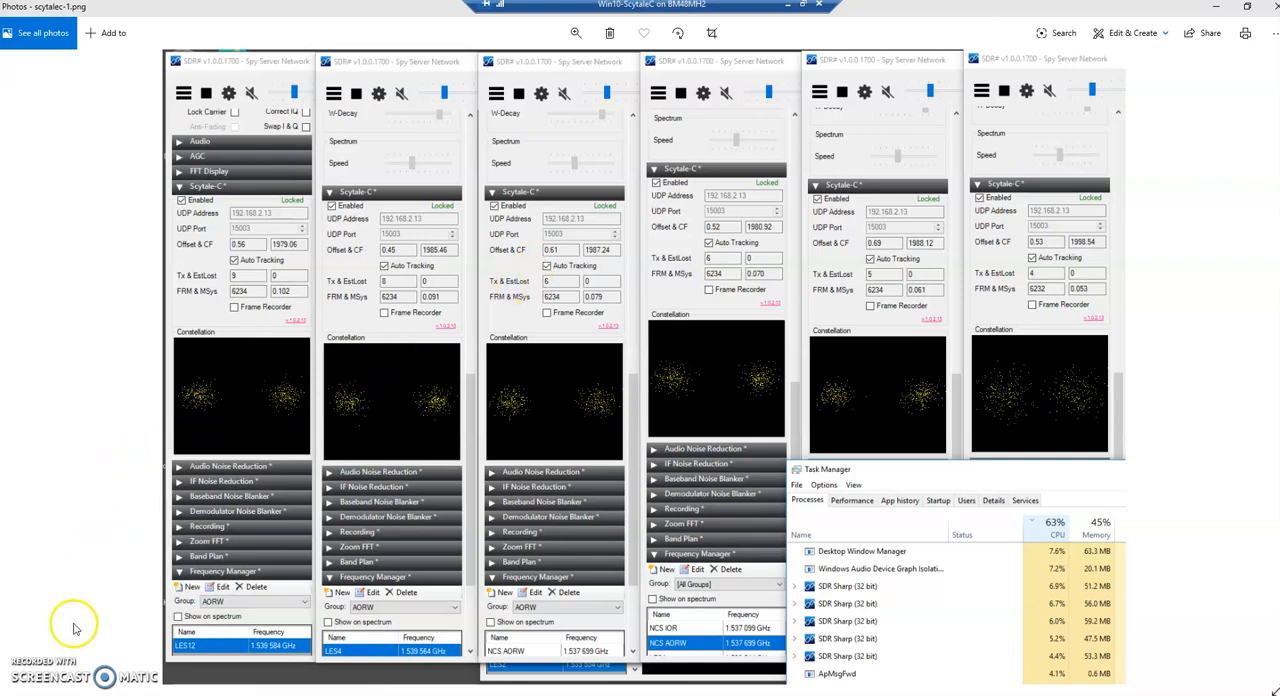